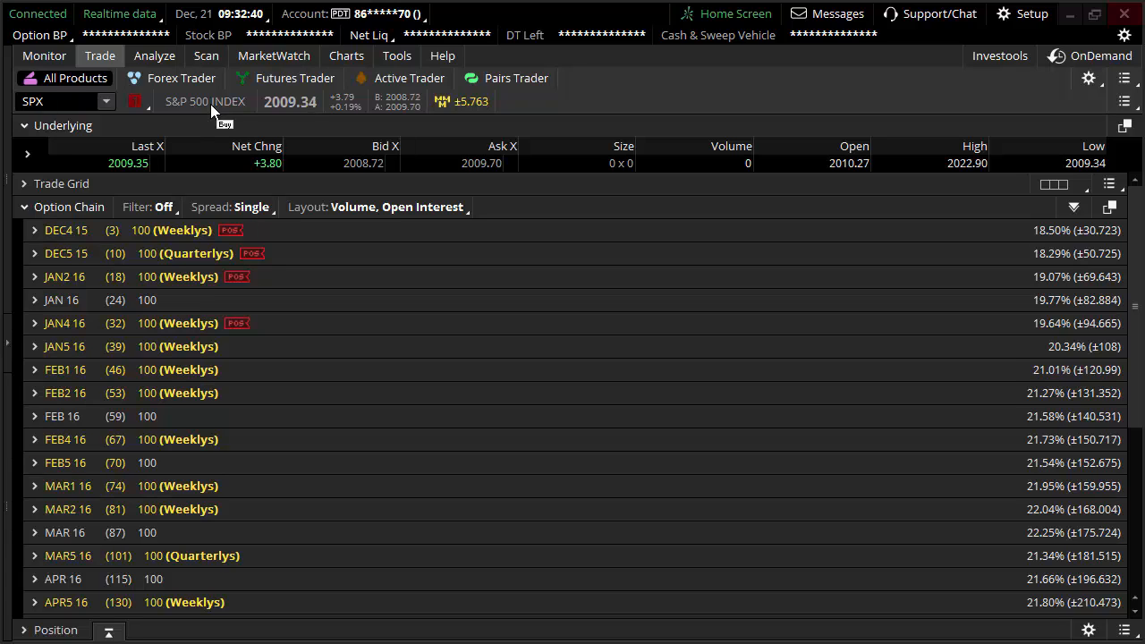
mouse_move(288, 214)
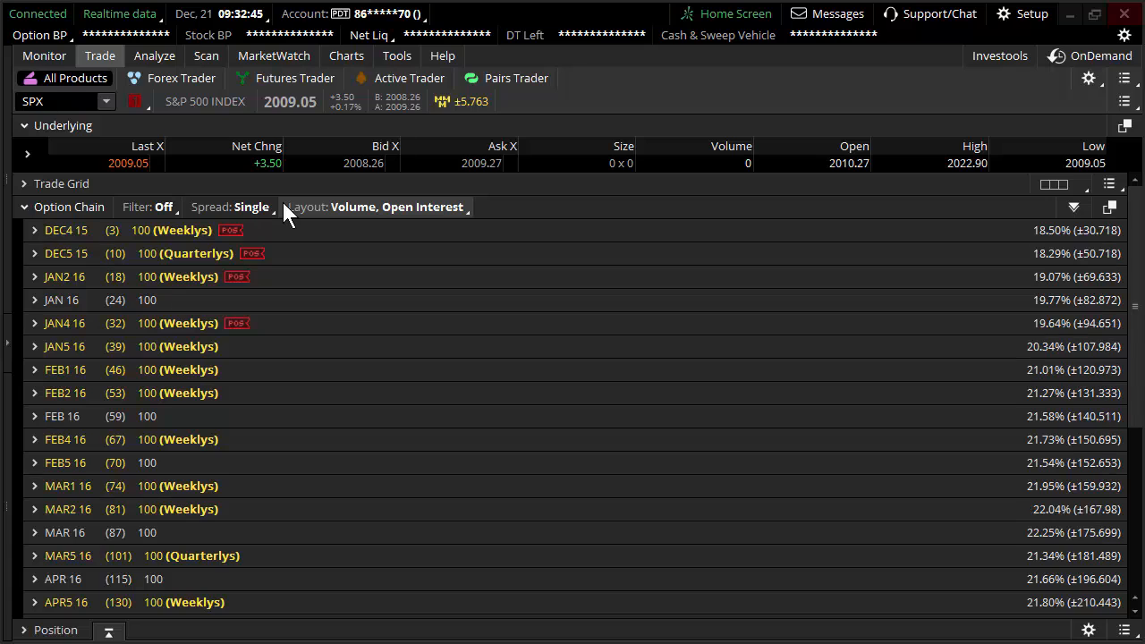
mouse_move(303, 253)
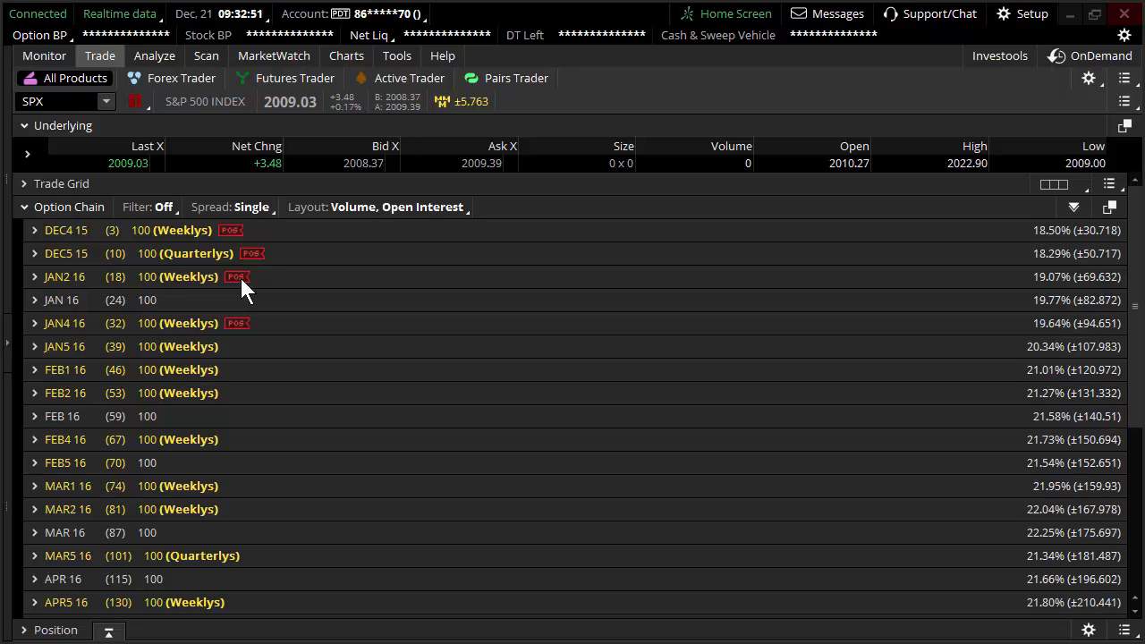
mouse_move(242, 291)
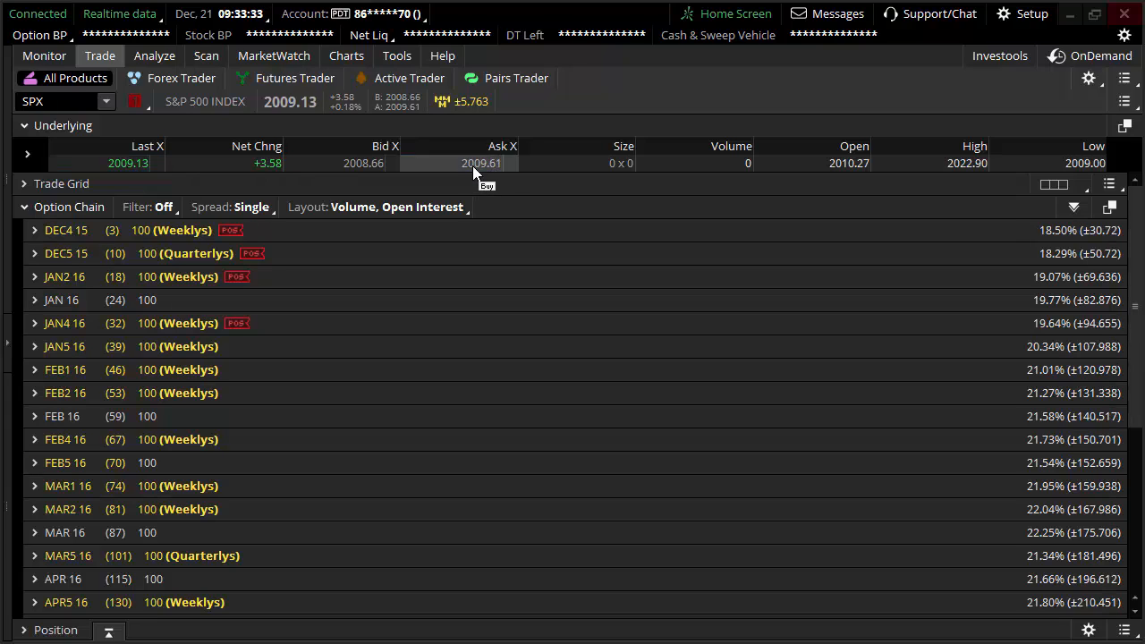
Try buying SPX at the ask, then dismiss the 'not tradable' error.
click(481, 163)
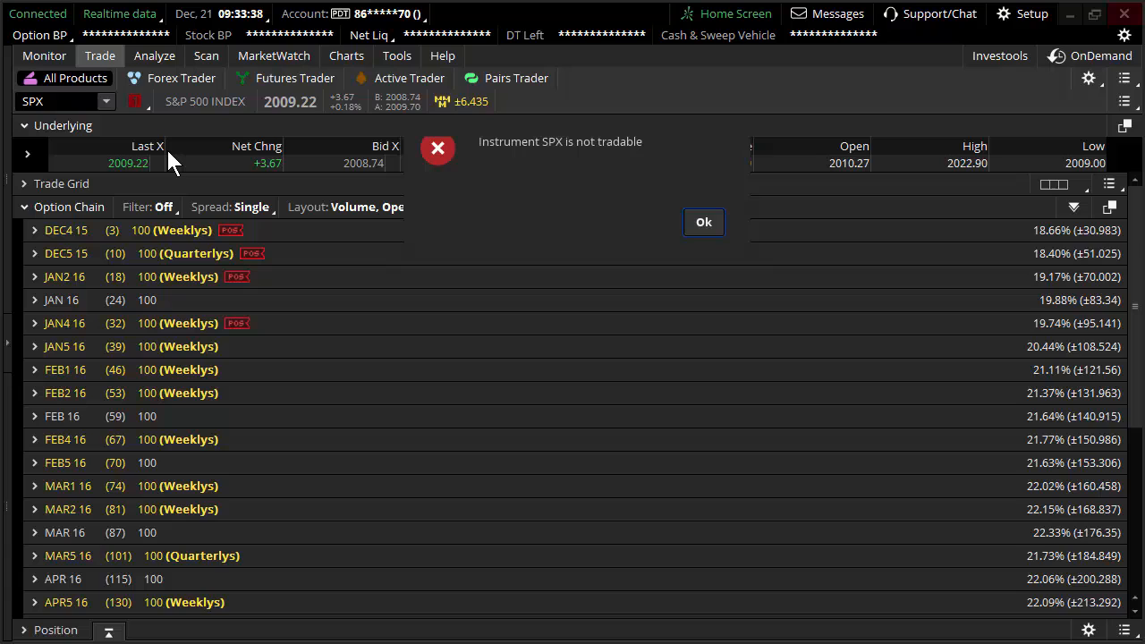
click(705, 222)
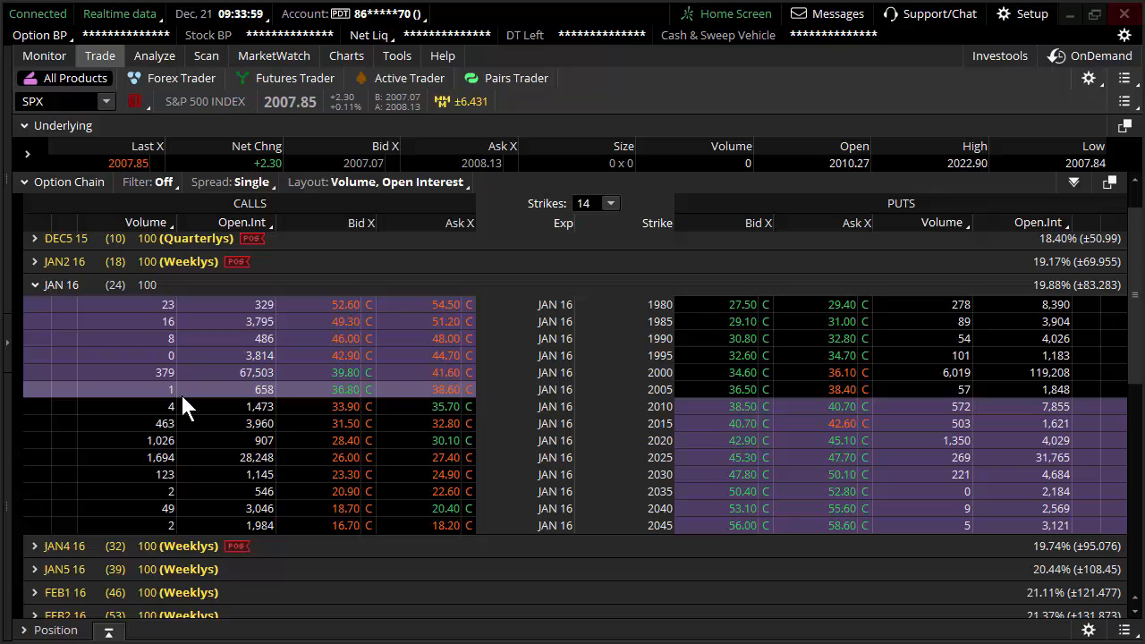
mouse_move(221, 442)
text(0)
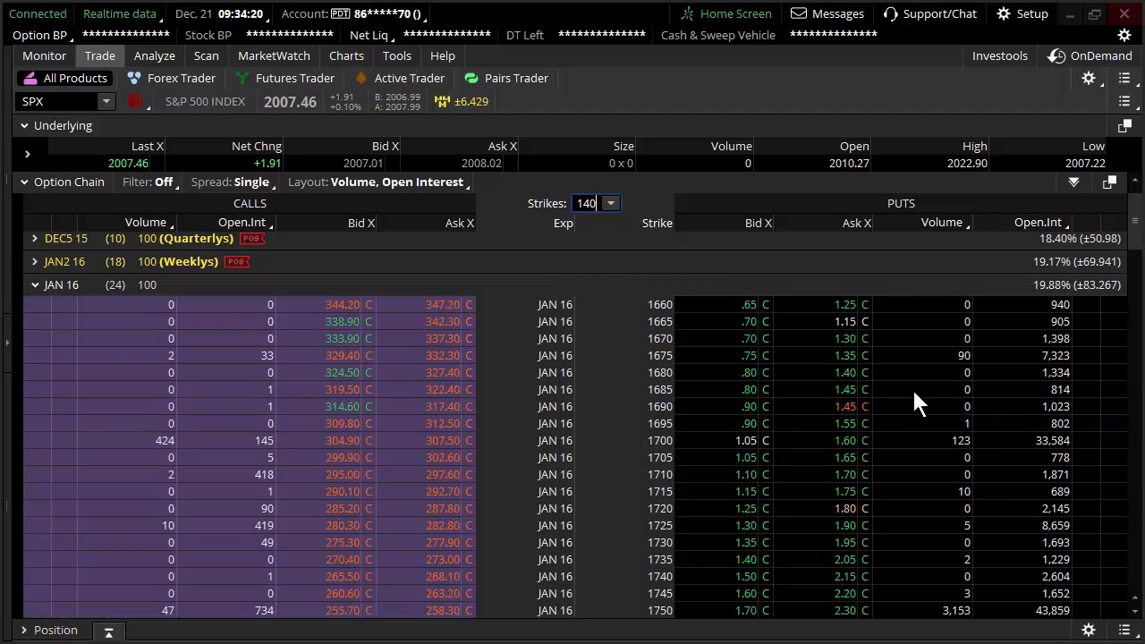
mouse_move(1002, 452)
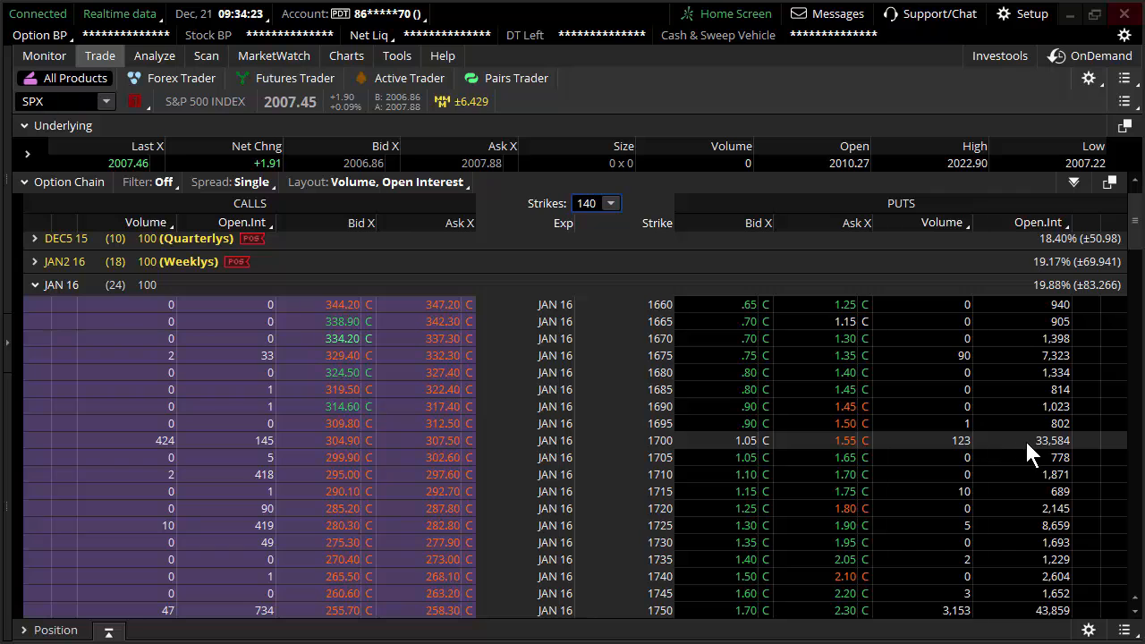
Browse the 140-strike JAN 16 chain, then reduce it to 14 strikes.
scroll(down, 3)
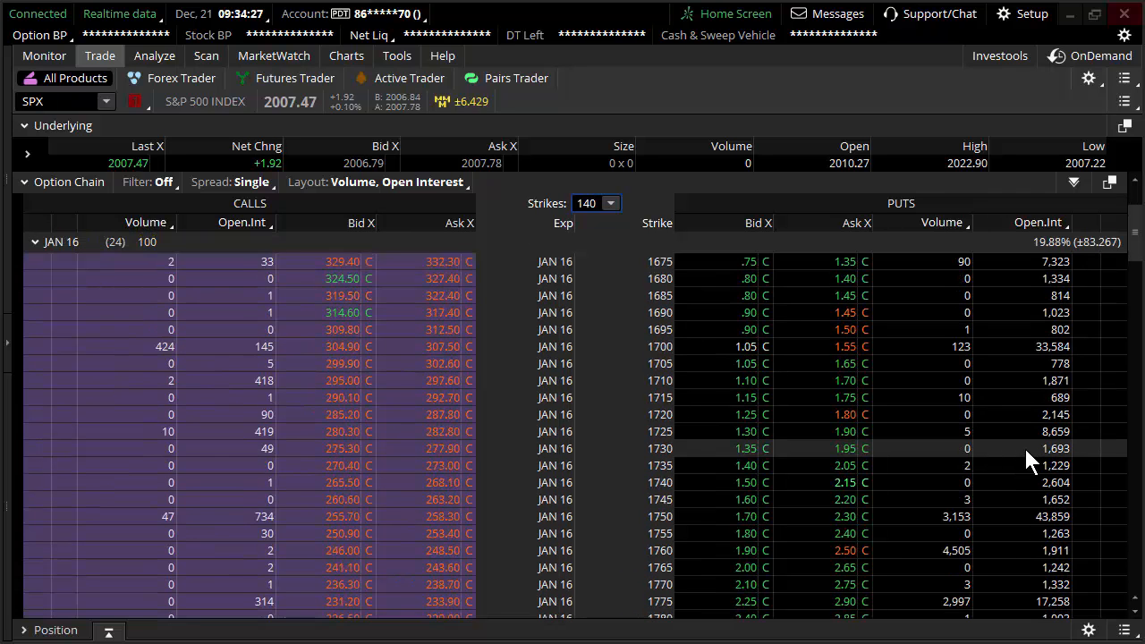
scroll(down, 3)
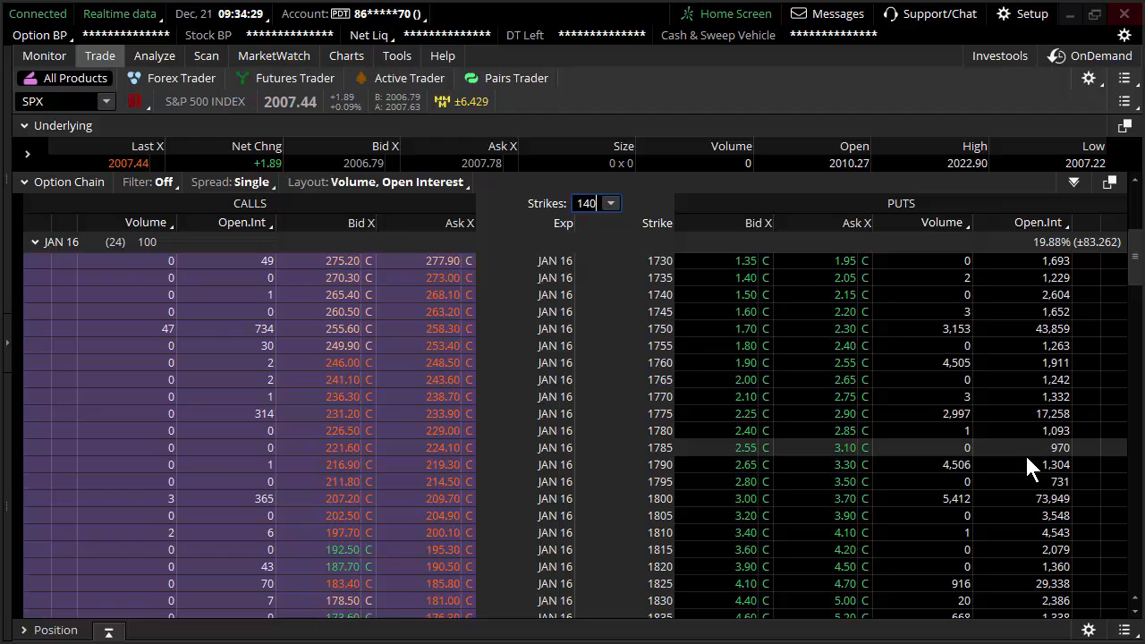
scroll(down, 3)
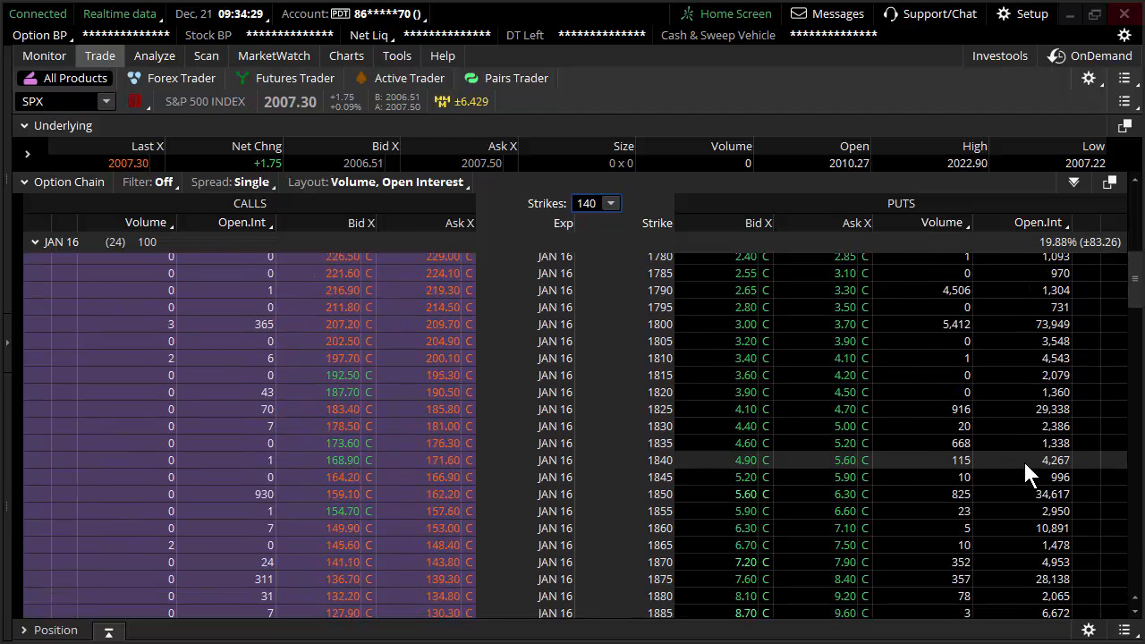
scroll(down, 3)
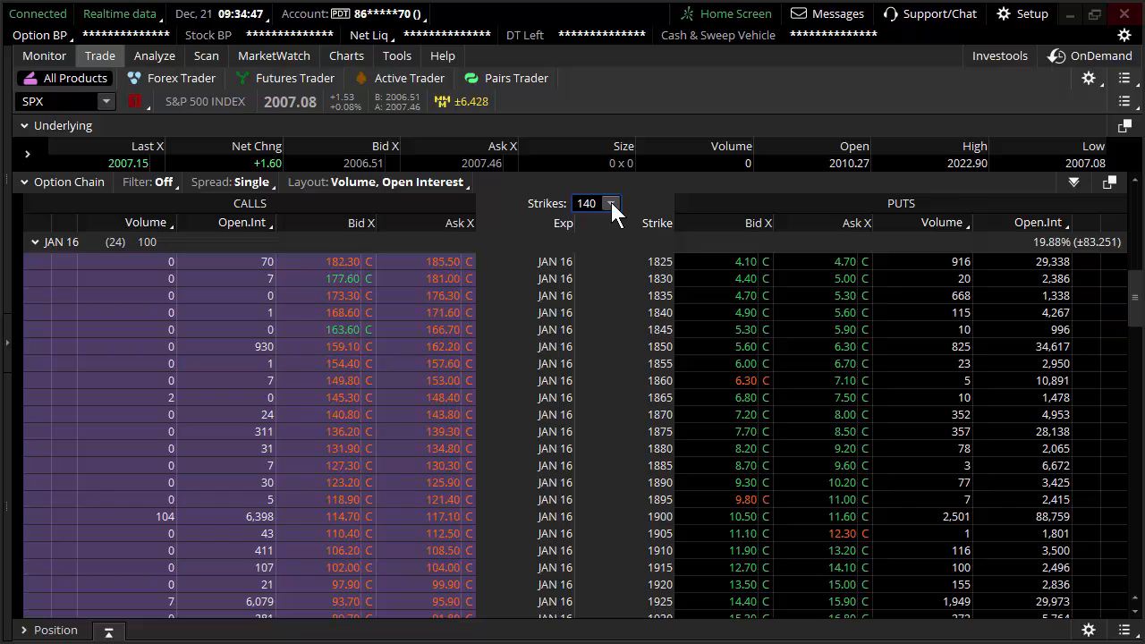
click(614, 203)
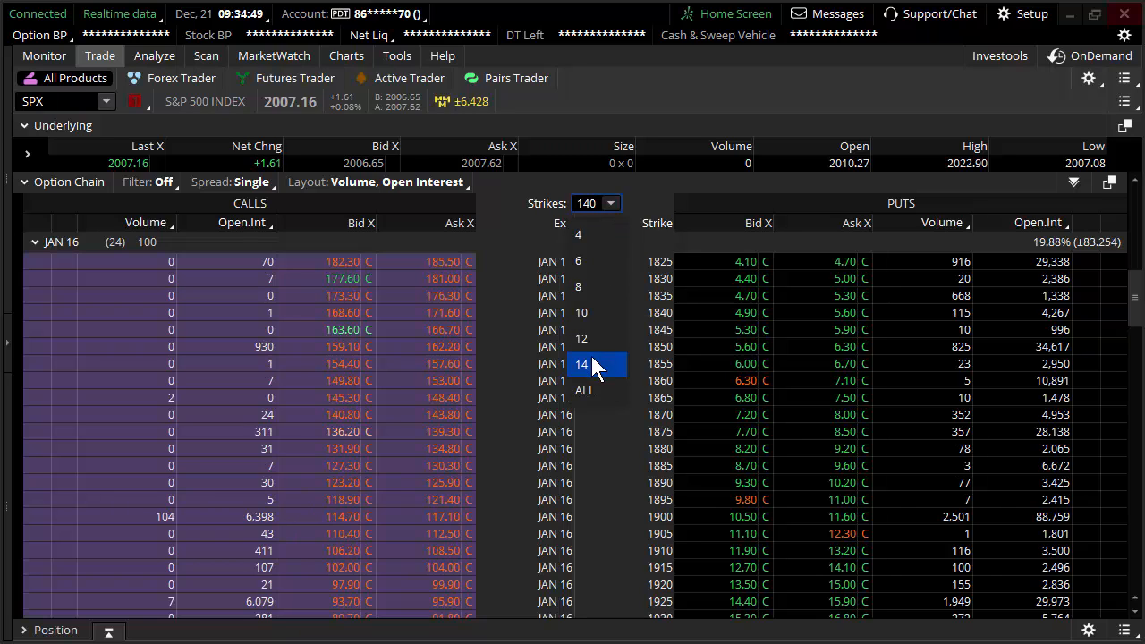
click(582, 363)
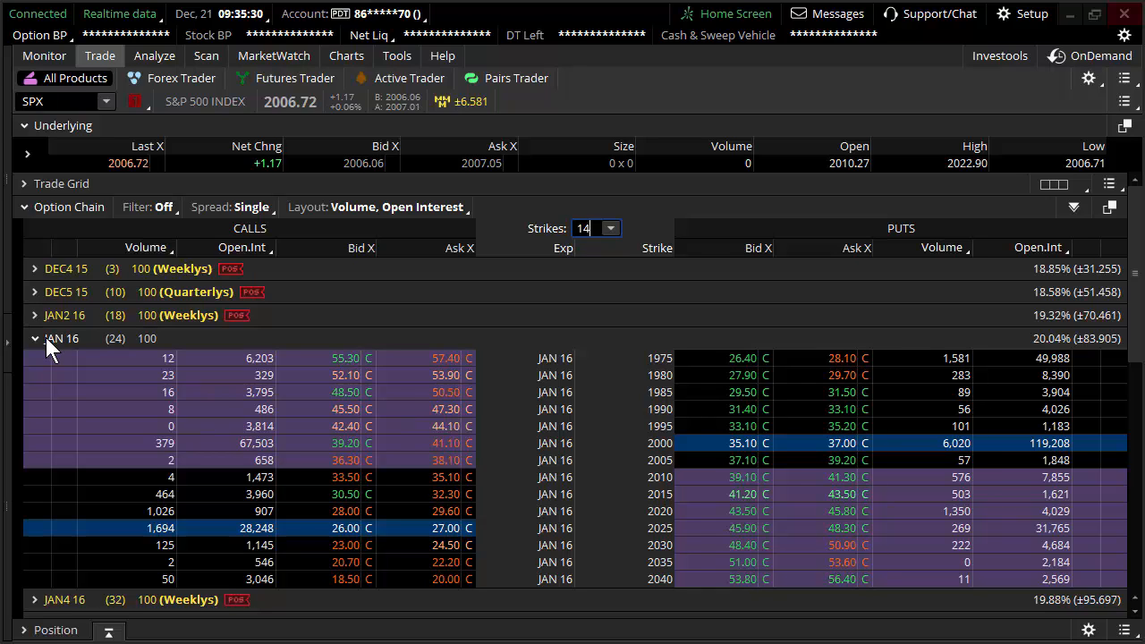
Expand the DEC4 15 weekly expiration showing strikes 1975 to 2040.
click(34, 339)
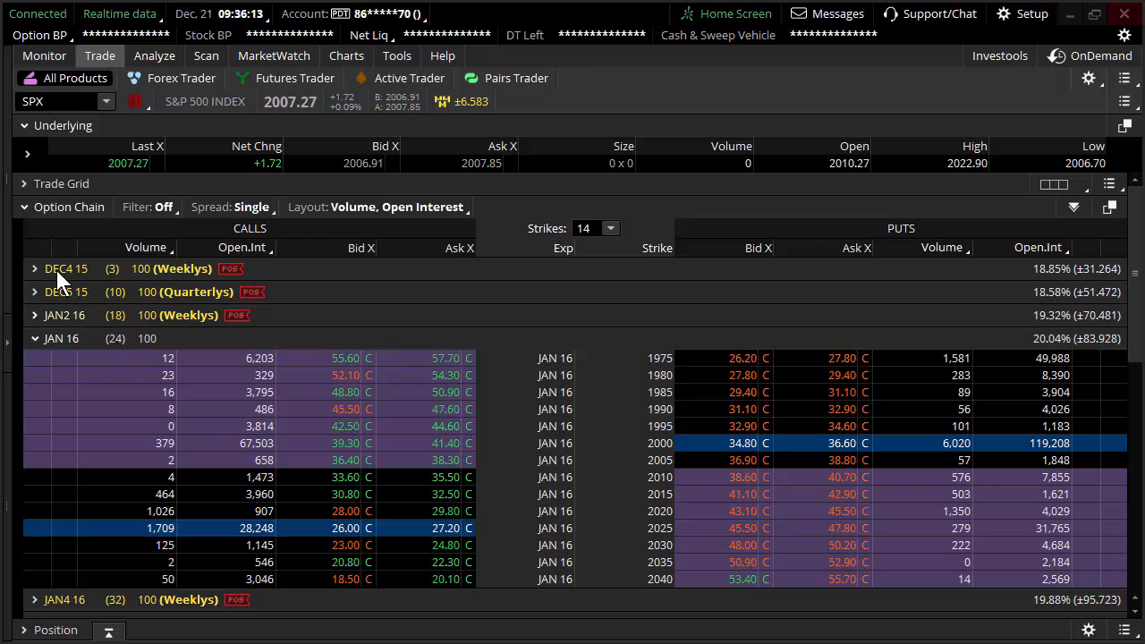
click(34, 269)
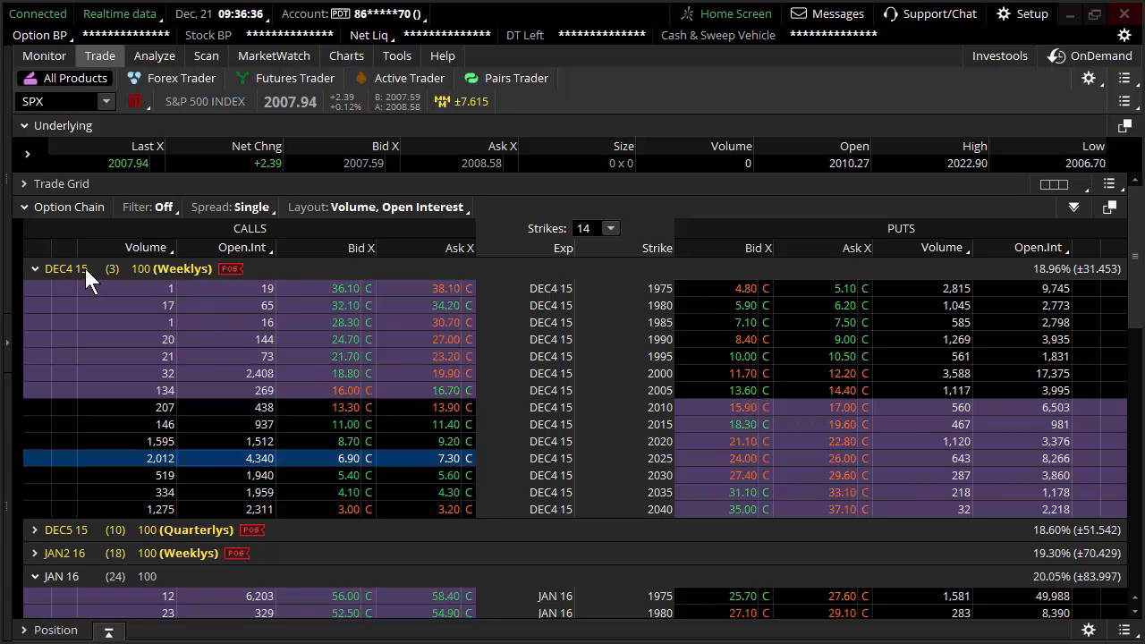
Collapse DEC4 15 weeklies, keeping the JAN 16 strikes 1975–2040 open.
click(35, 268)
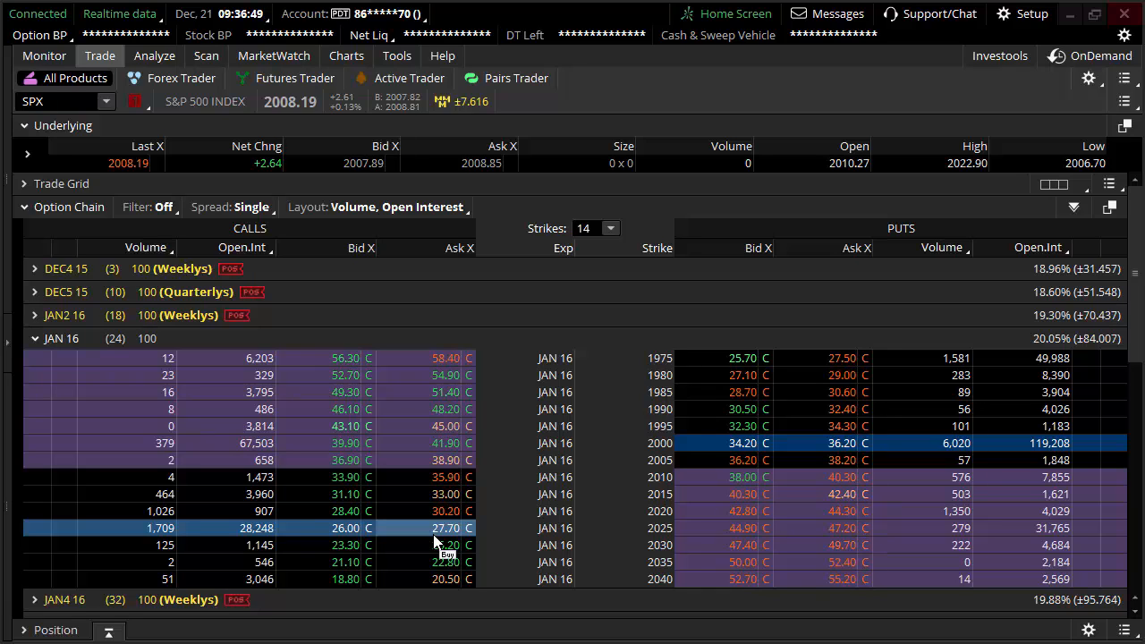
mouse_move(68, 362)
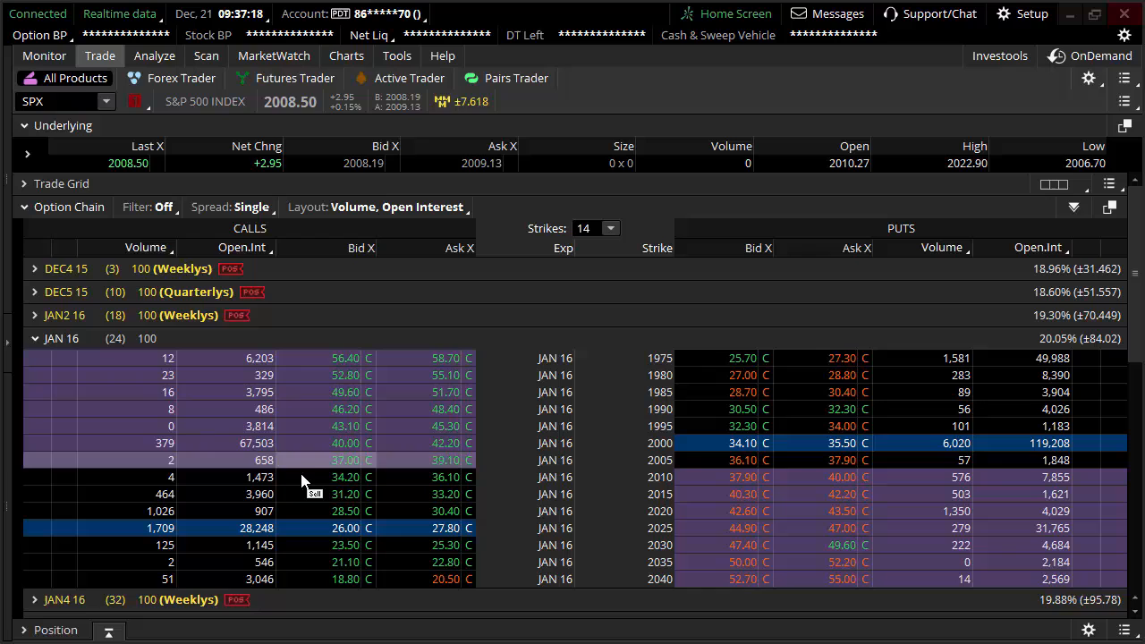
Collapse JAN 16 and scroll through the 2016 expirations, JAN5 16 through DEC 16.
click(34, 339)
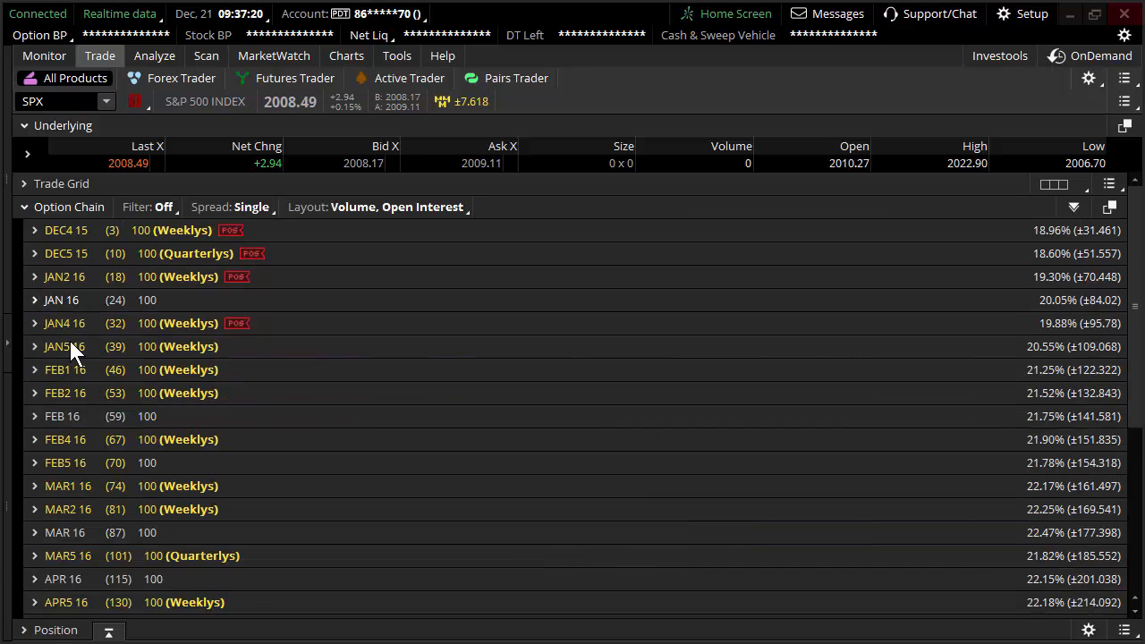
mouse_move(67, 407)
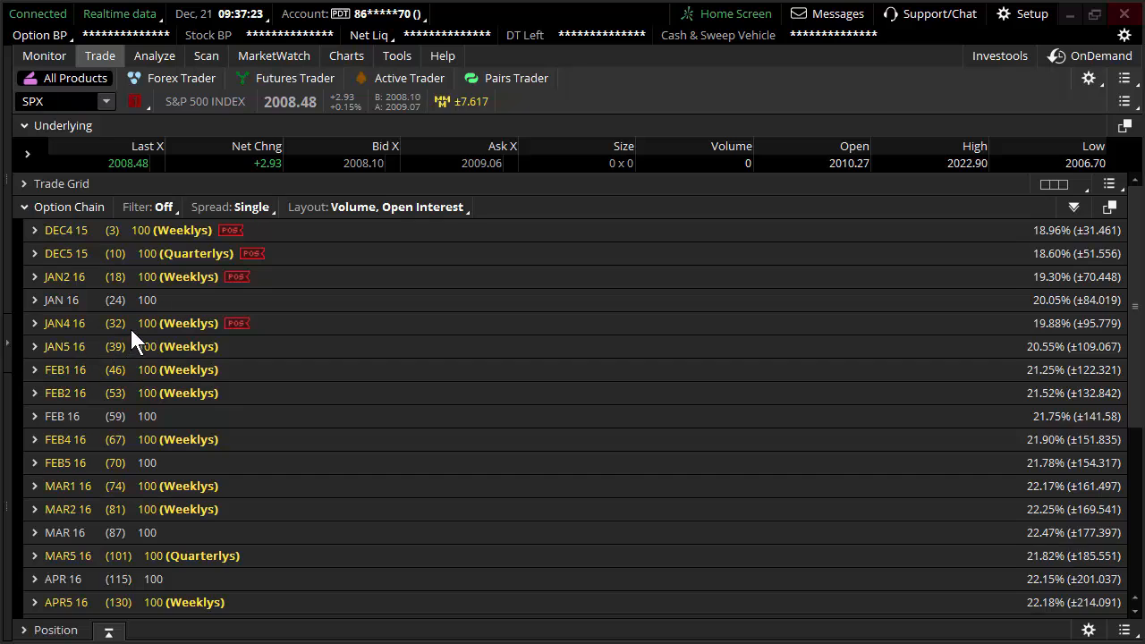
mouse_move(125, 232)
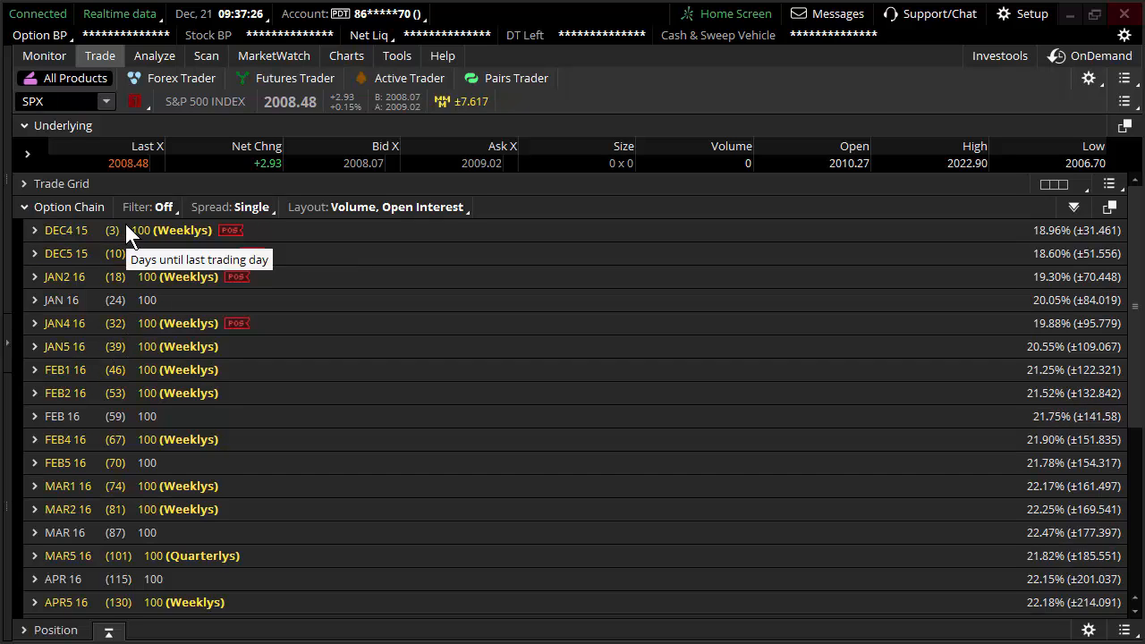
scroll(down, 3)
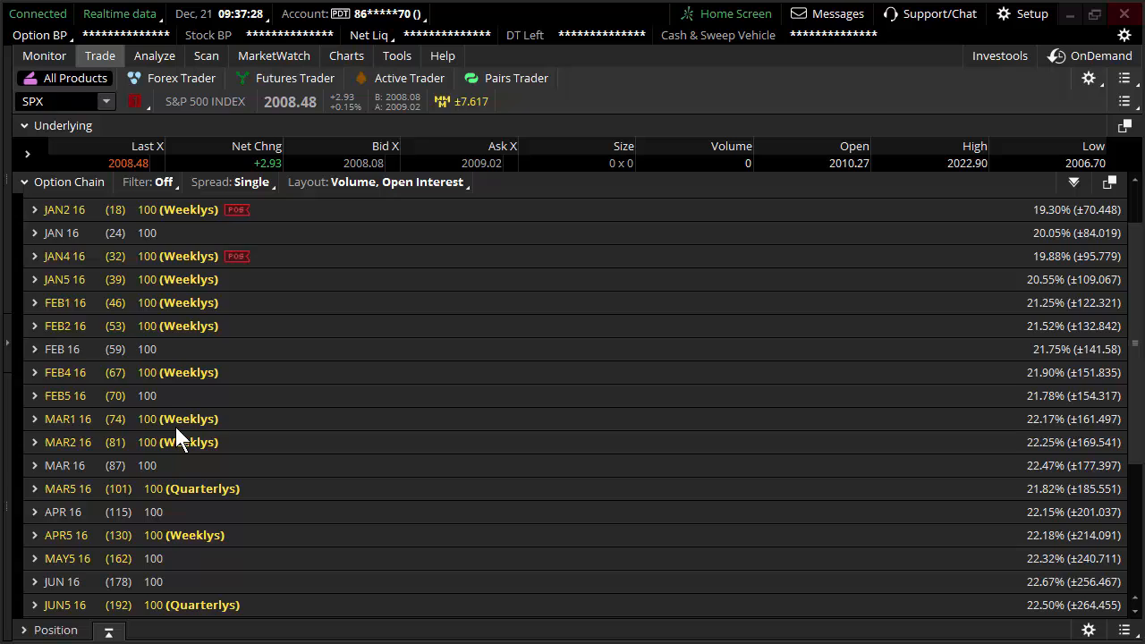
scroll(down, 3)
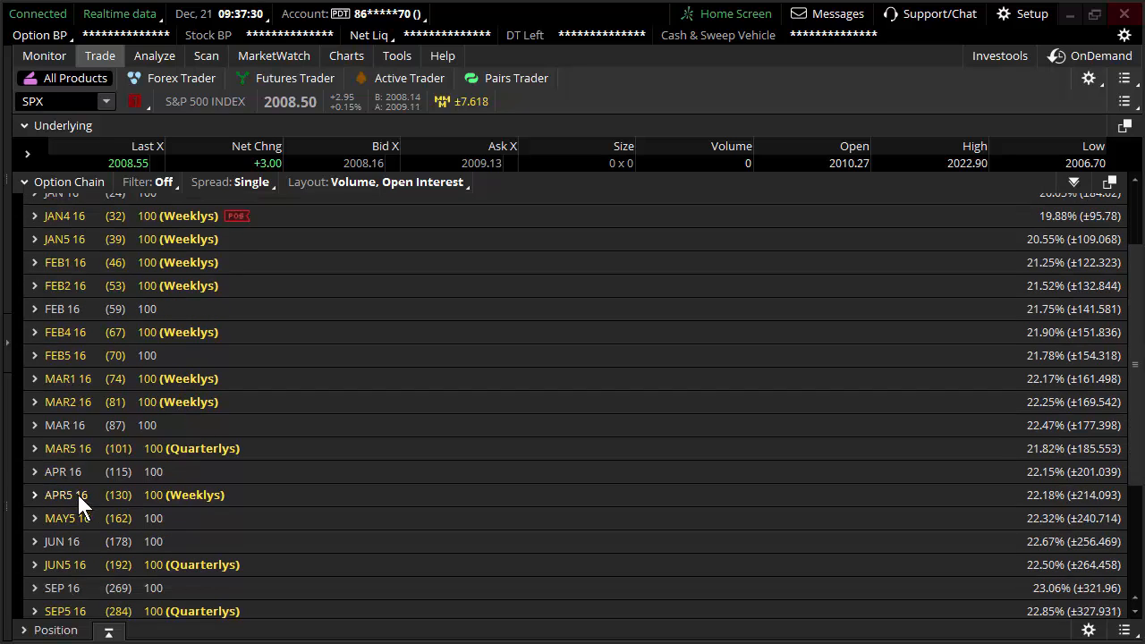
mouse_move(126, 501)
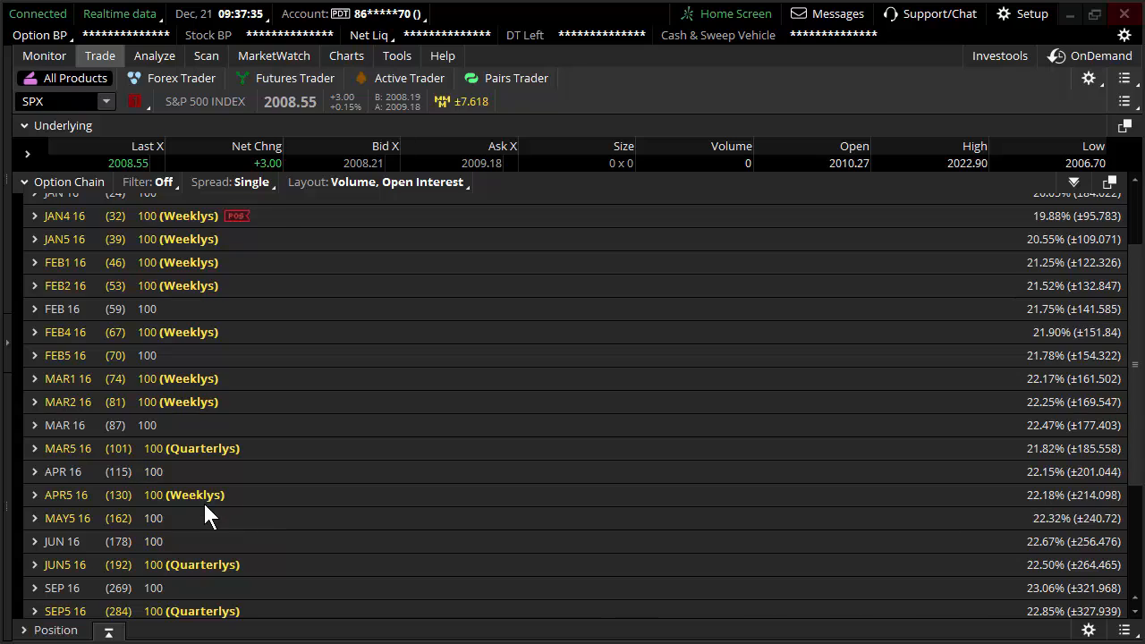
mouse_move(224, 449)
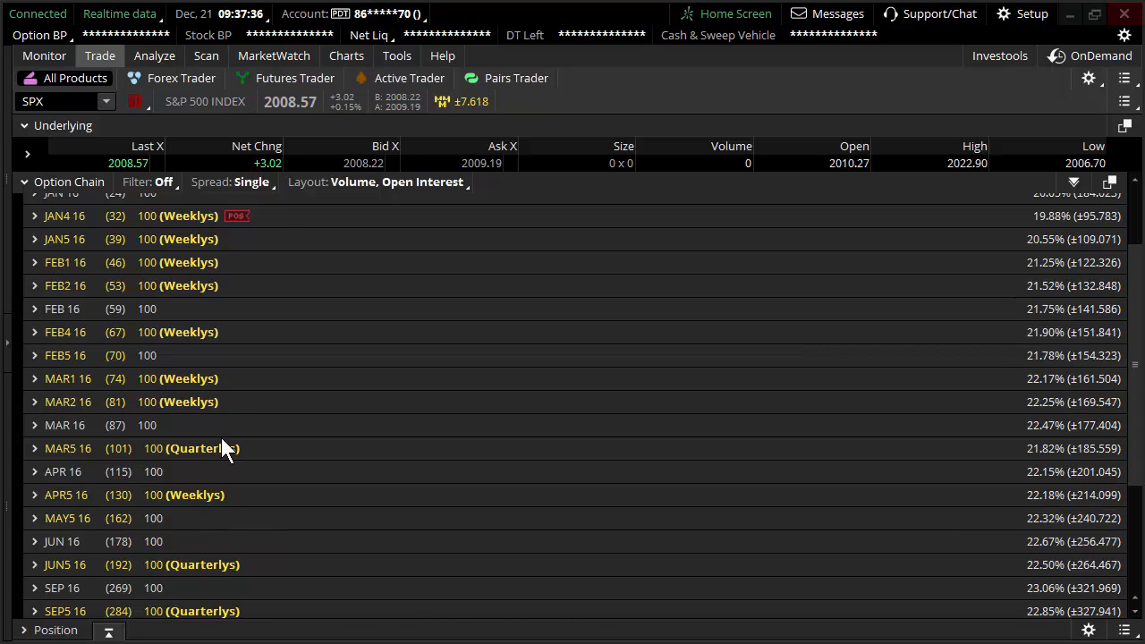
mouse_move(62, 501)
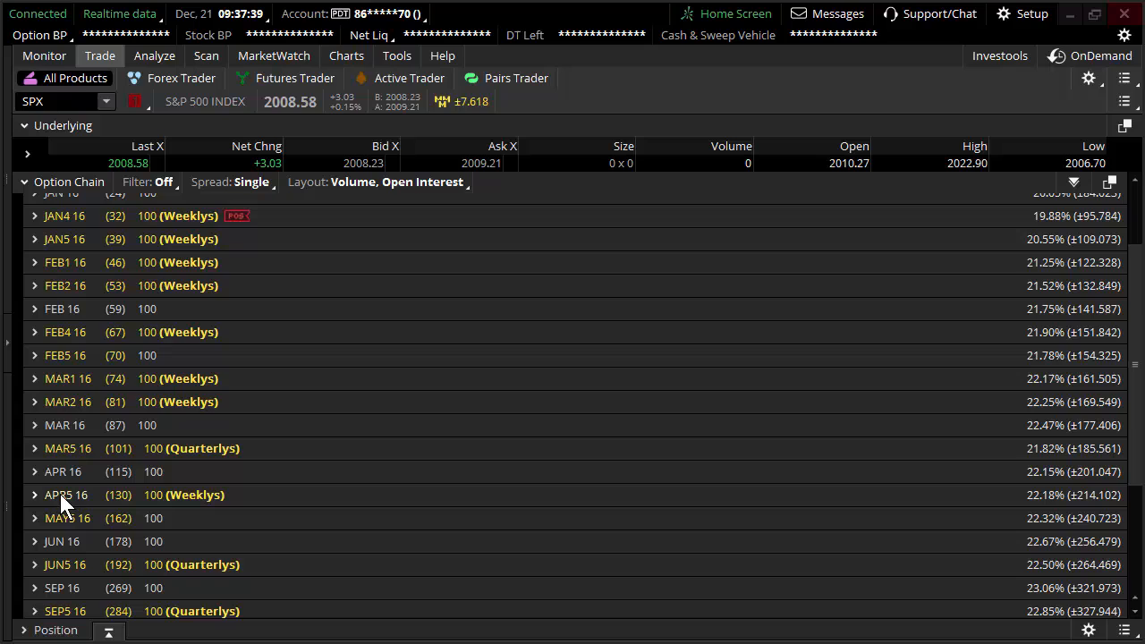
mouse_move(313, 394)
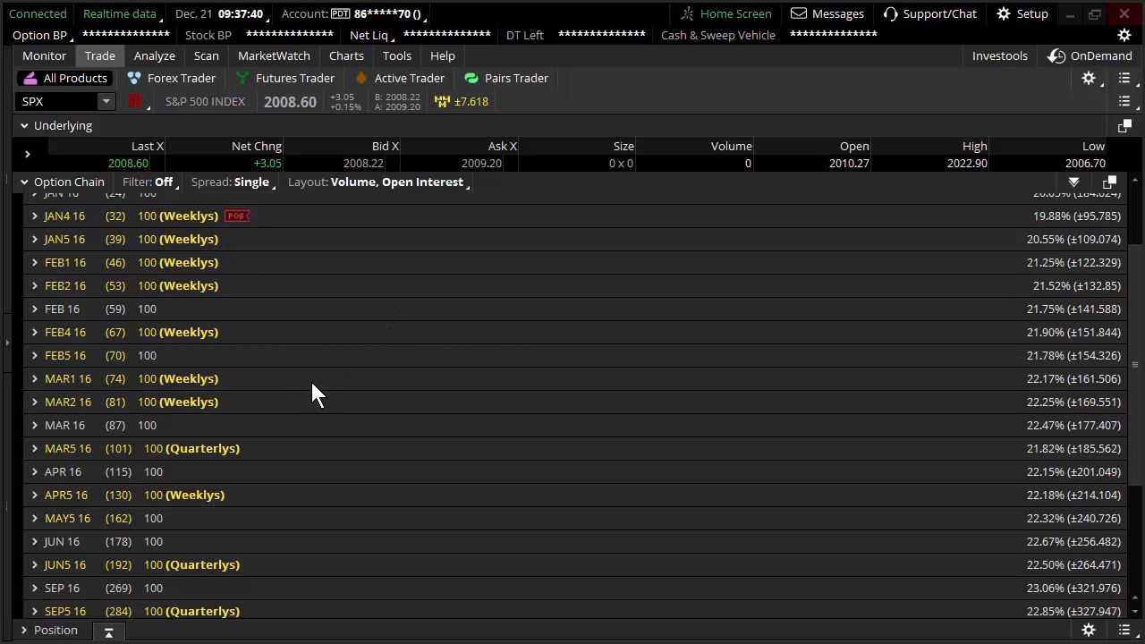
scroll(up, 3)
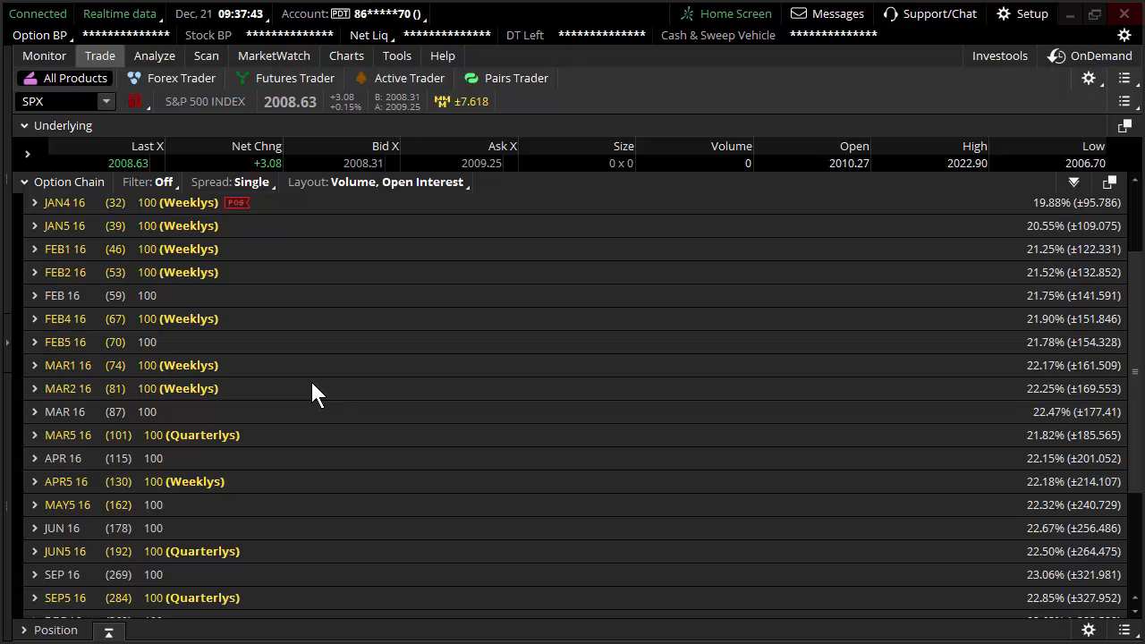
mouse_move(299, 383)
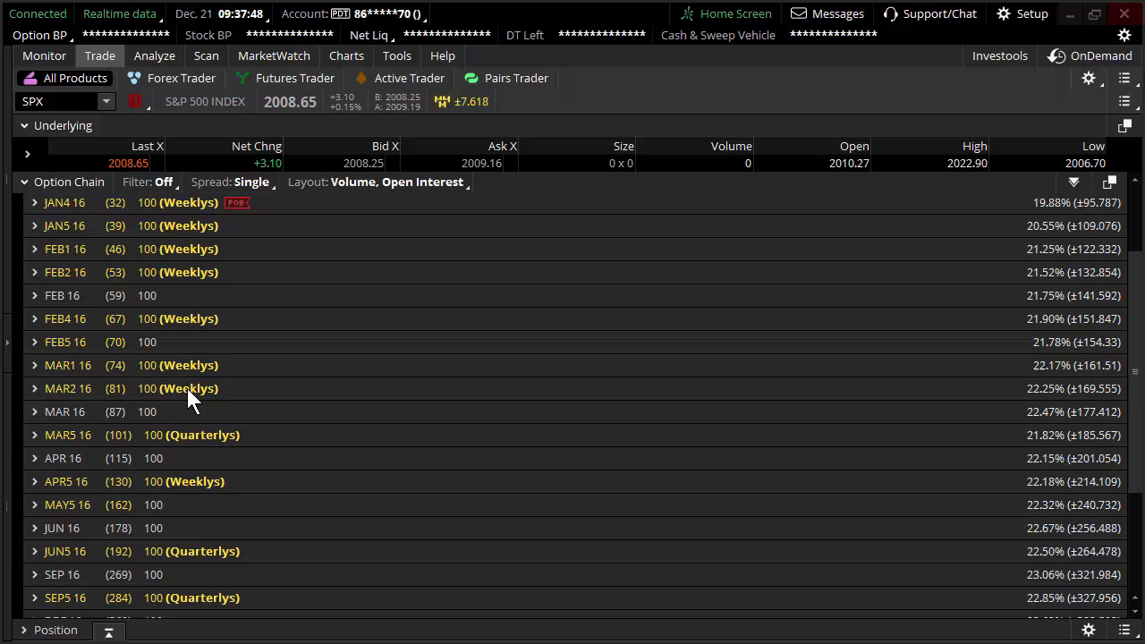
mouse_move(76, 434)
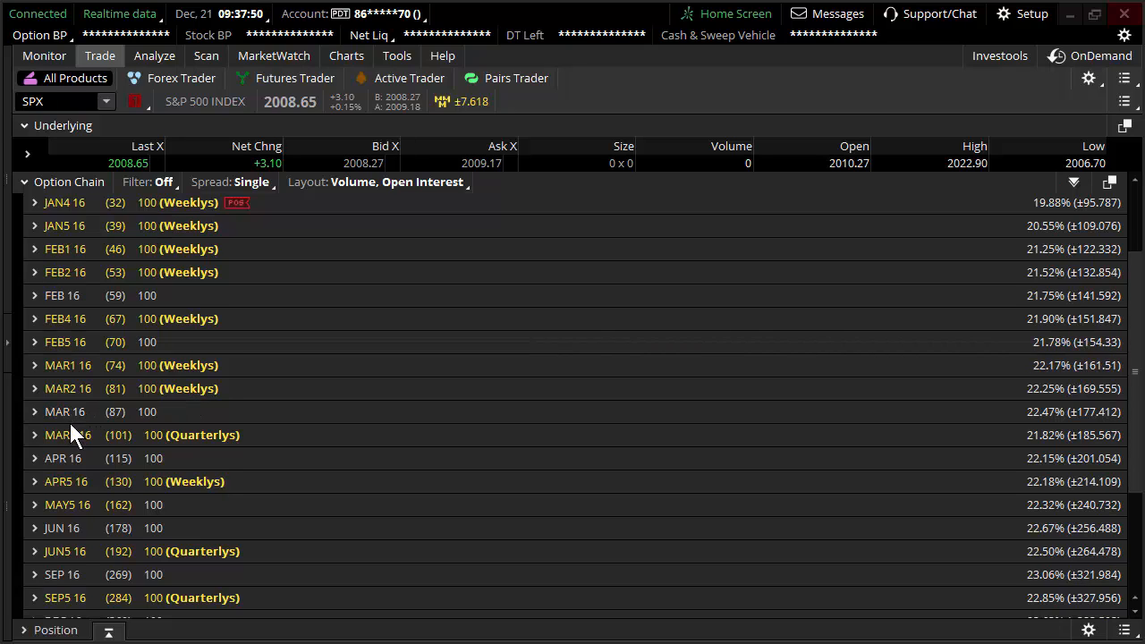
scroll(down, 3)
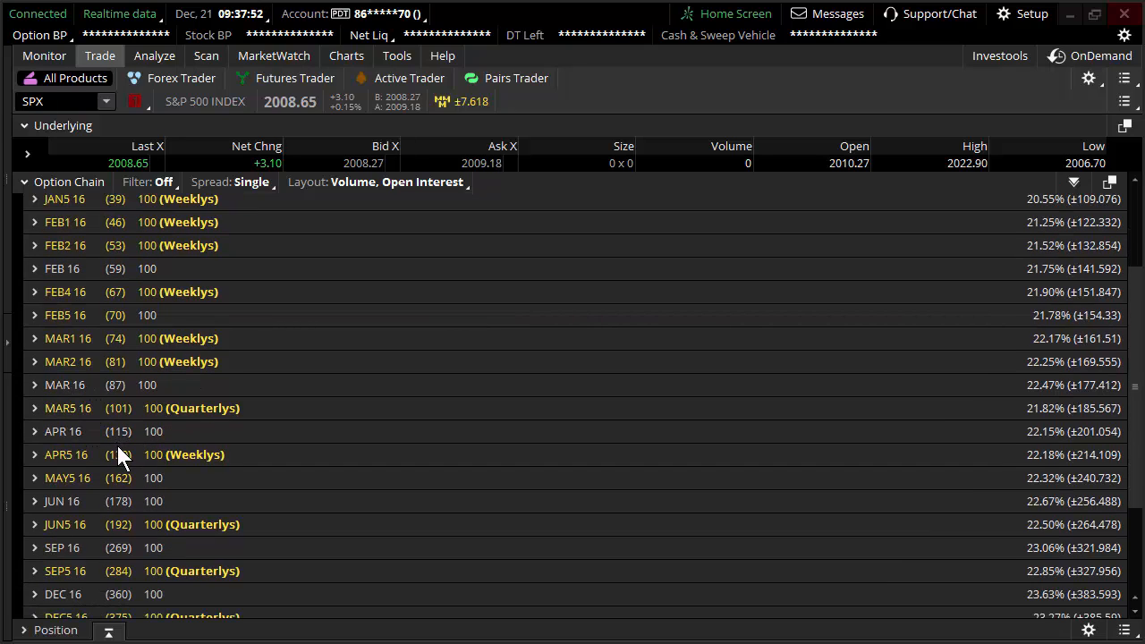
mouse_move(224, 338)
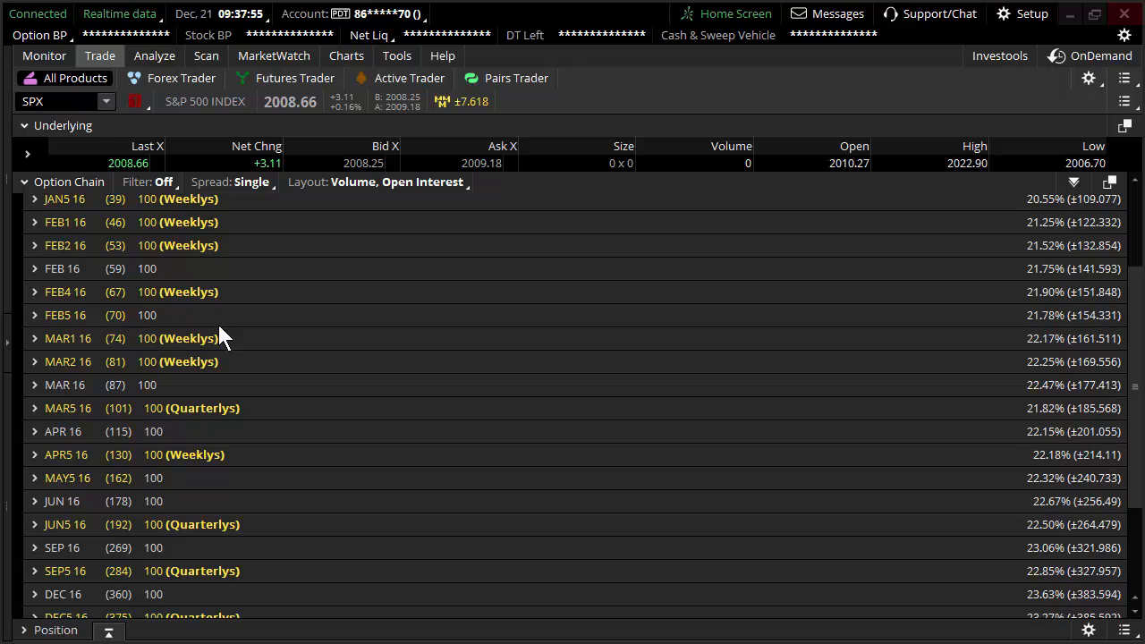
mouse_move(179, 431)
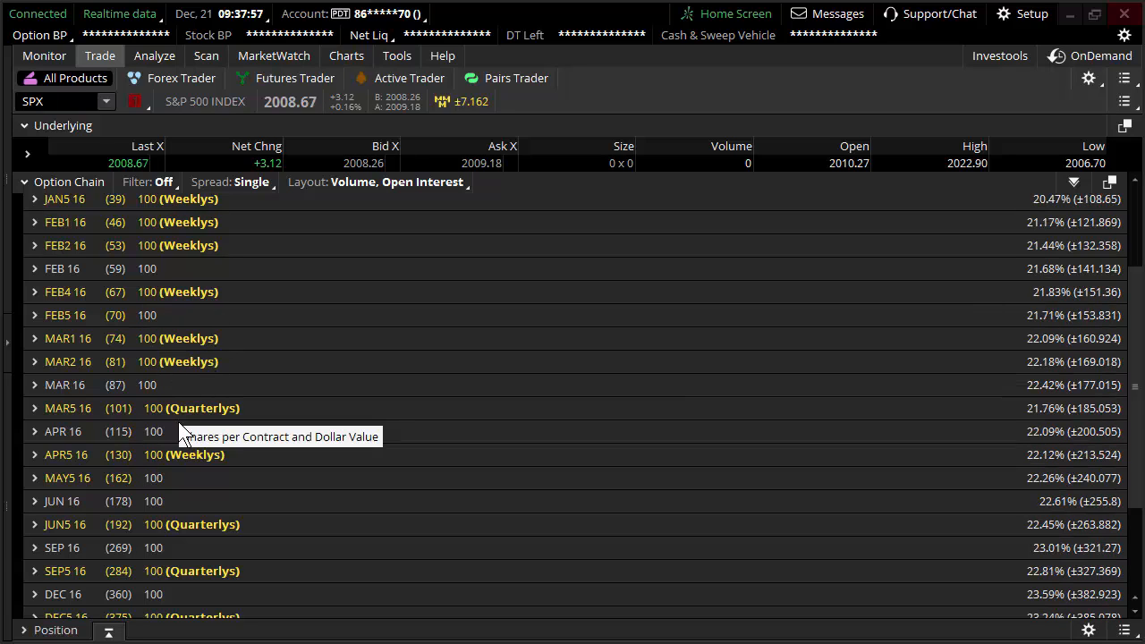
scroll(down, 3)
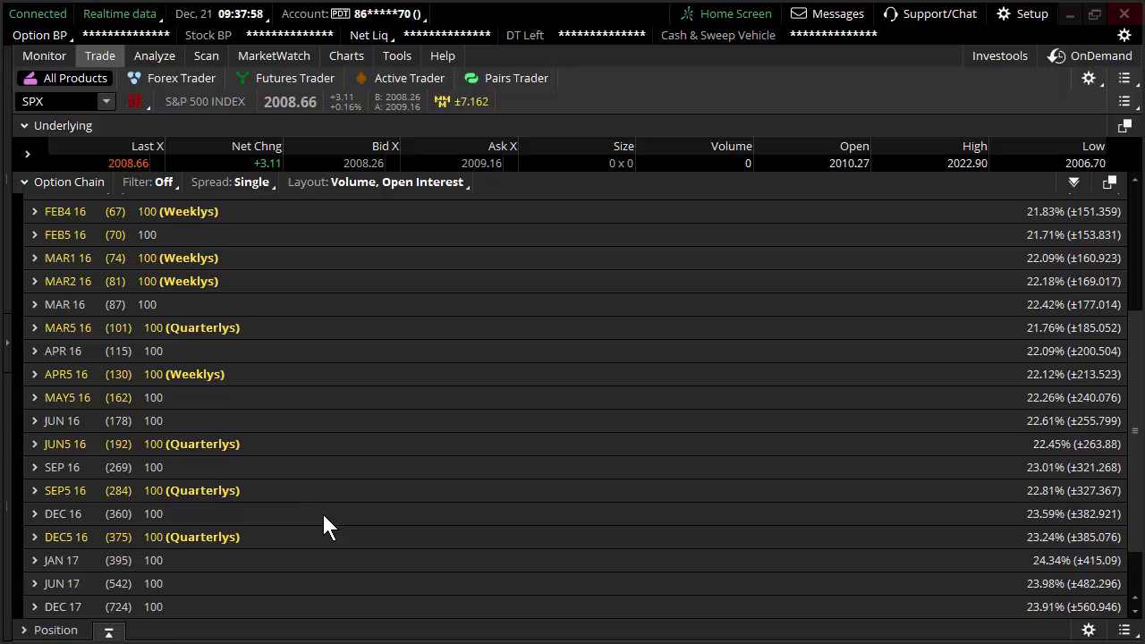
scroll(up, 3)
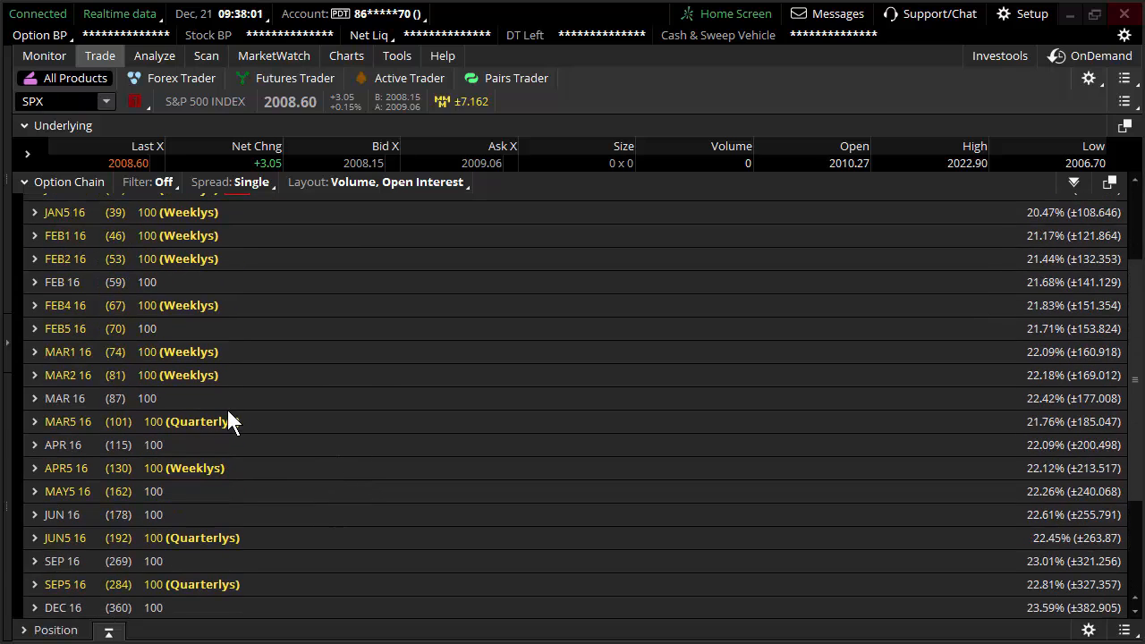
mouse_move(264, 486)
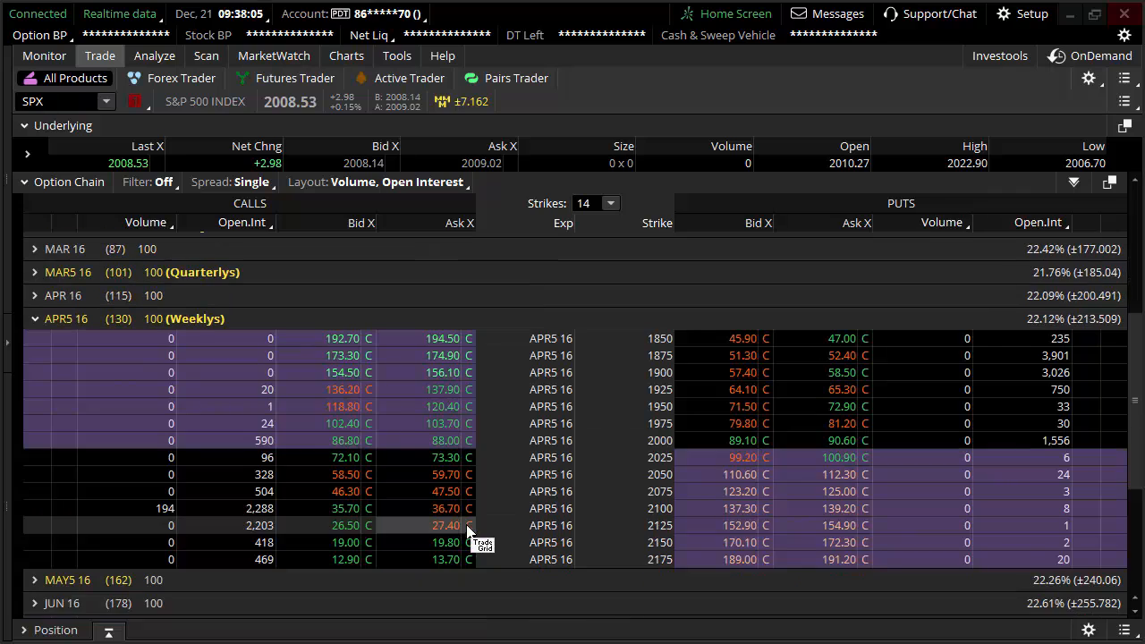
Compare the 2075 strike in the APR5 16 weekly and APR 16 monthly expirations.
scroll(down, 3)
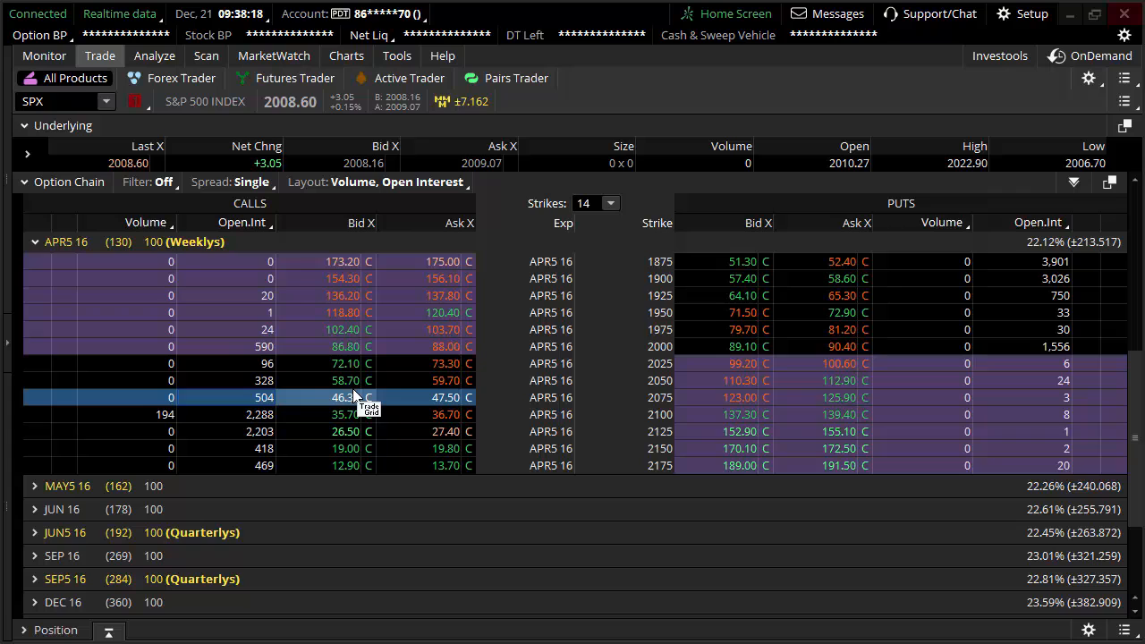
click(35, 242)
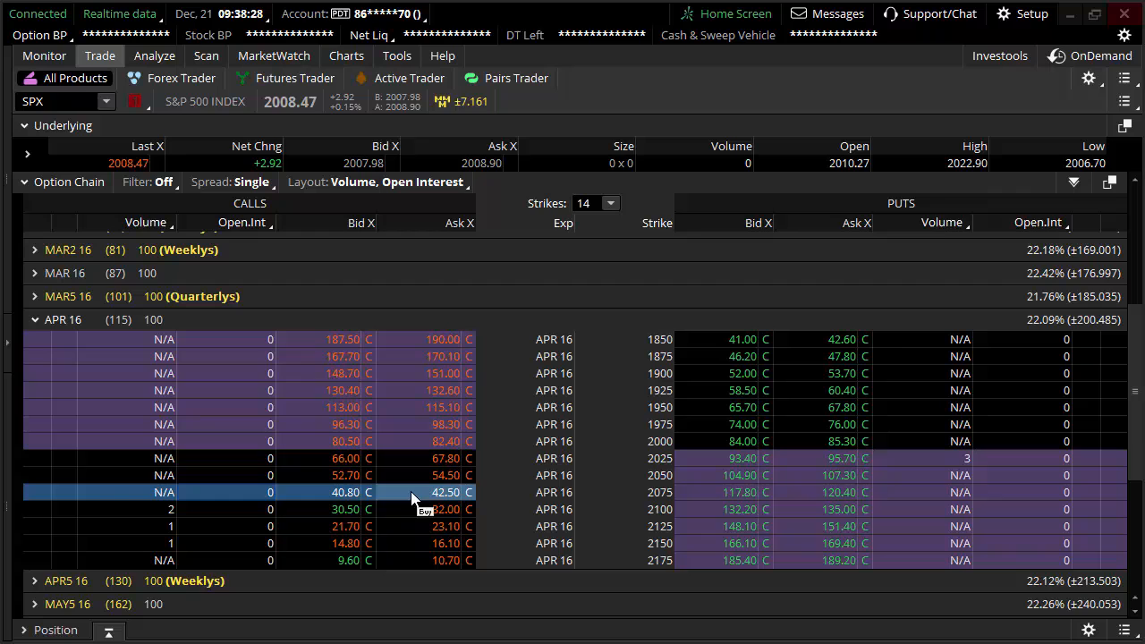
click(34, 320)
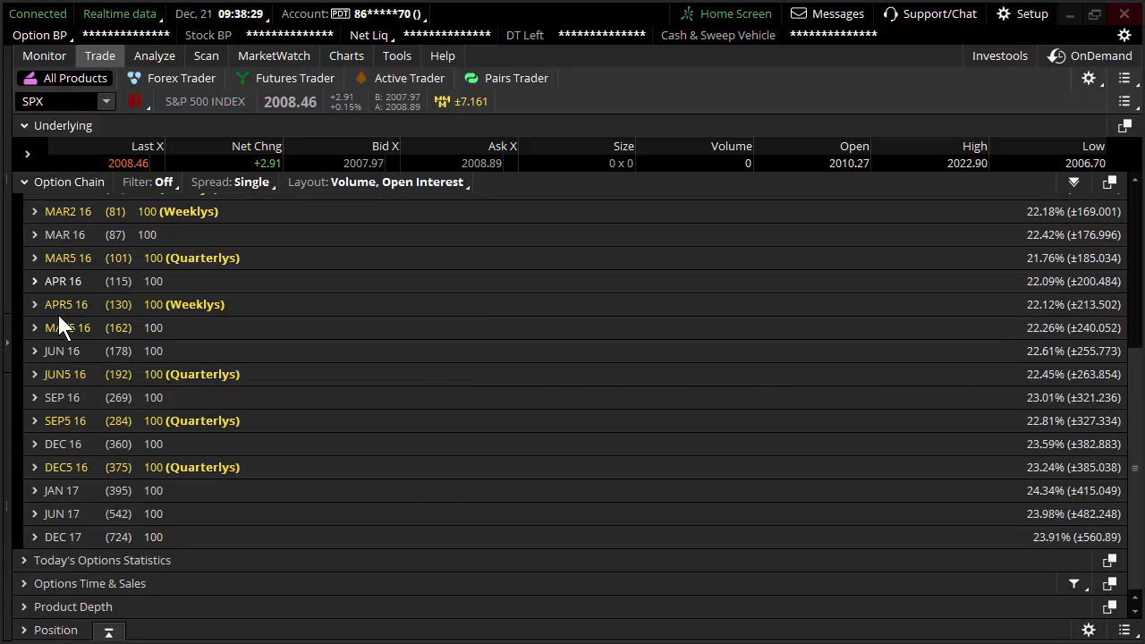
Scroll back to the top and expand the JAN4 16 weekly expiration.
scroll(up, 3)
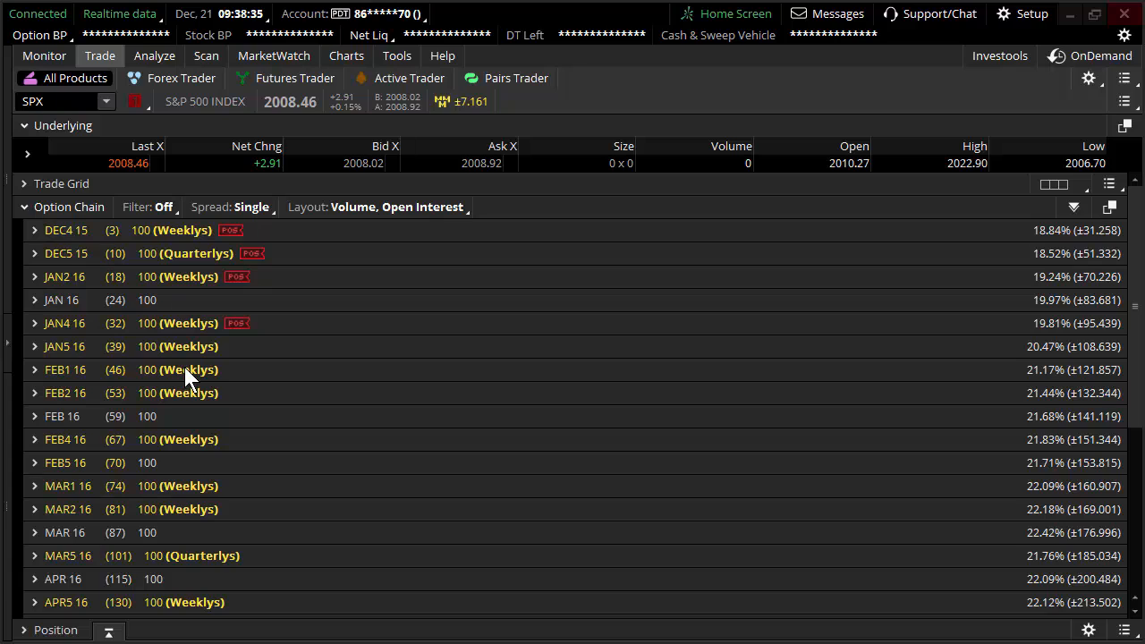
mouse_move(188, 376)
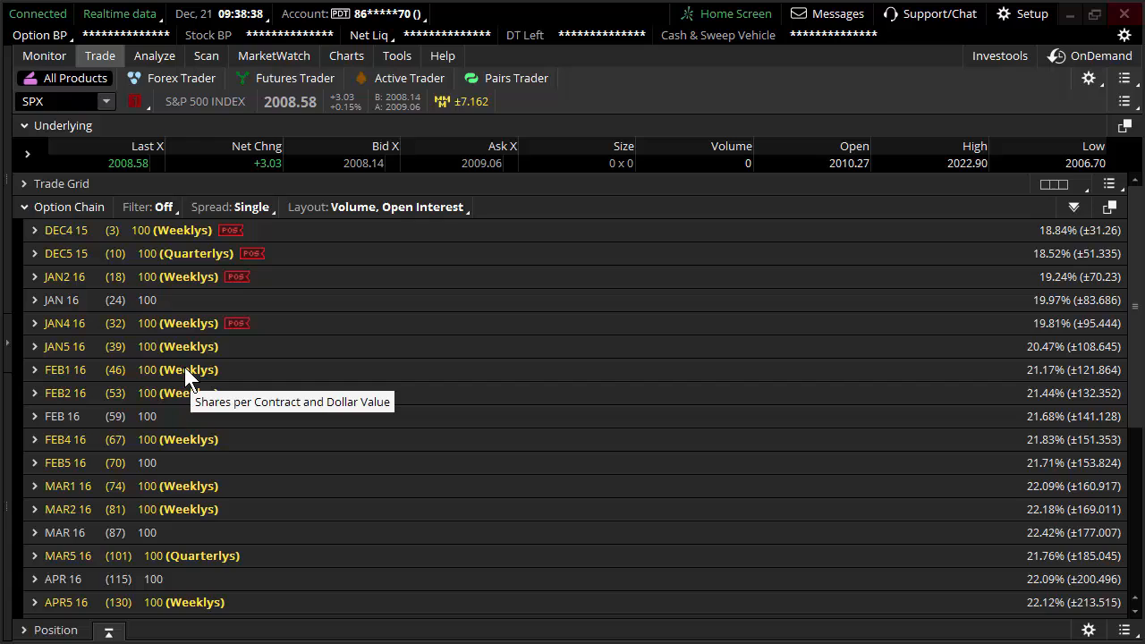
mouse_move(410, 163)
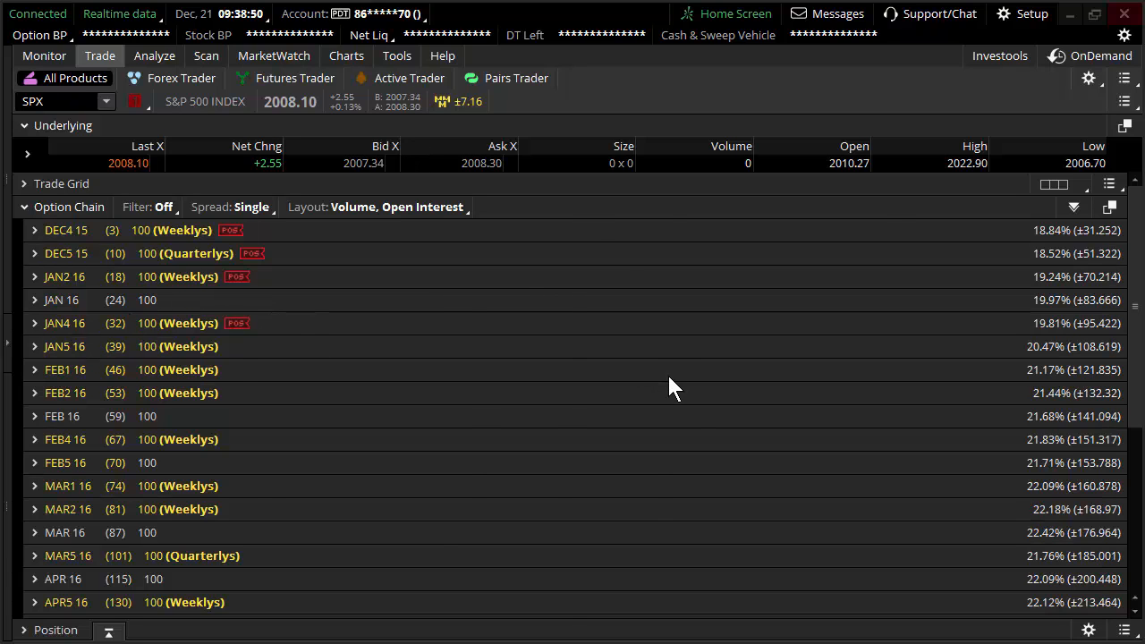
click(34, 323)
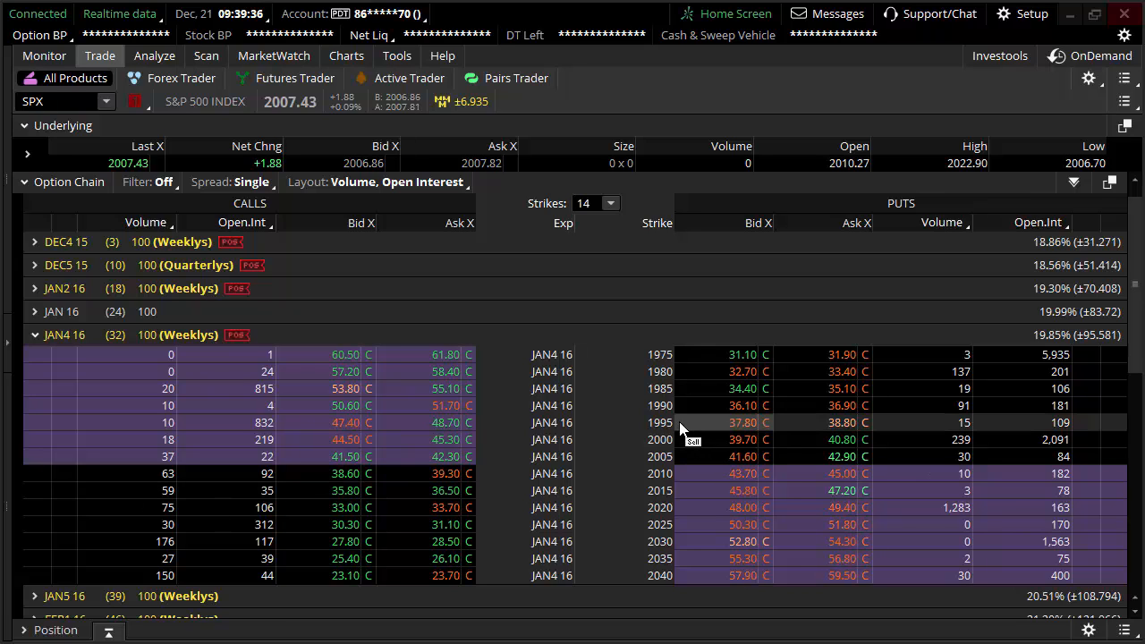
mouse_move(672, 406)
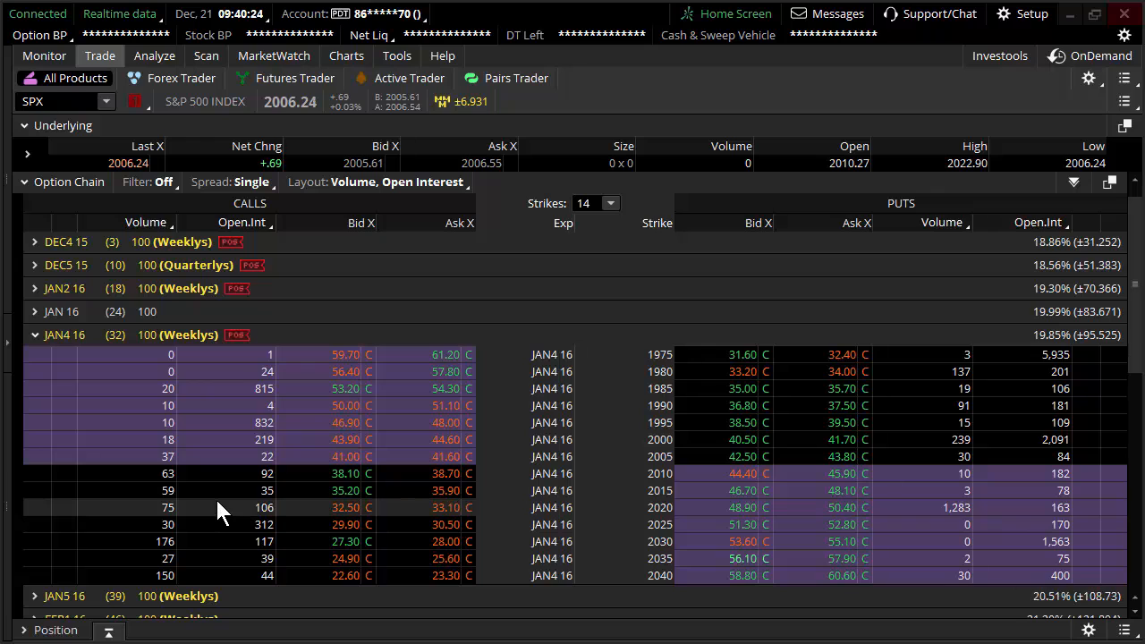
Select the 2020 strike of JAN4 16, then collapse that expiration.
click(224, 507)
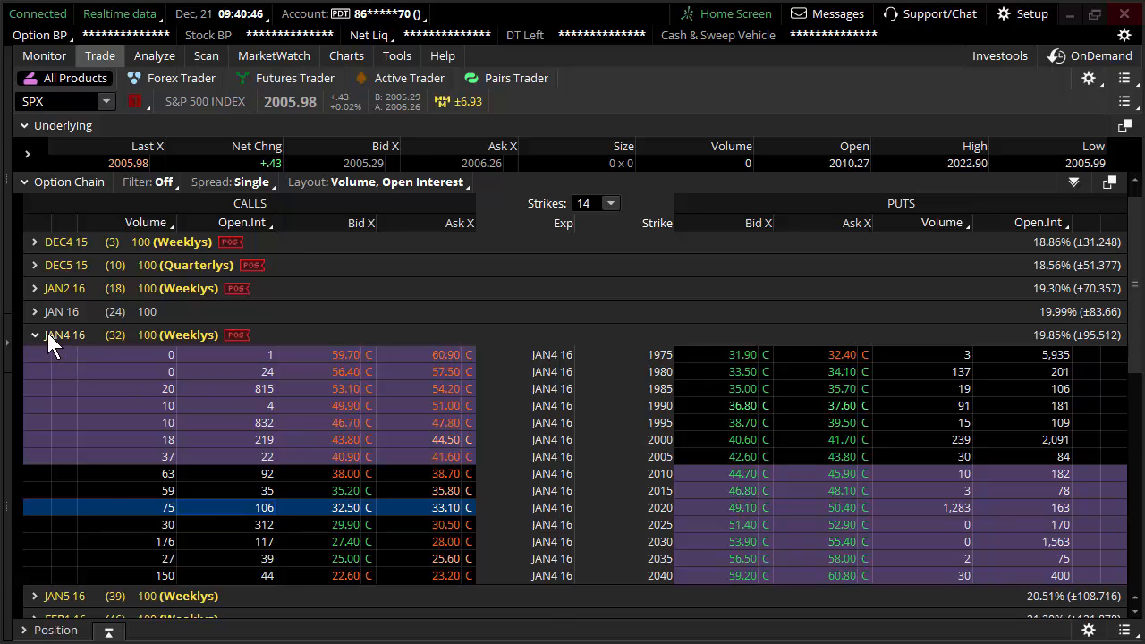
click(35, 334)
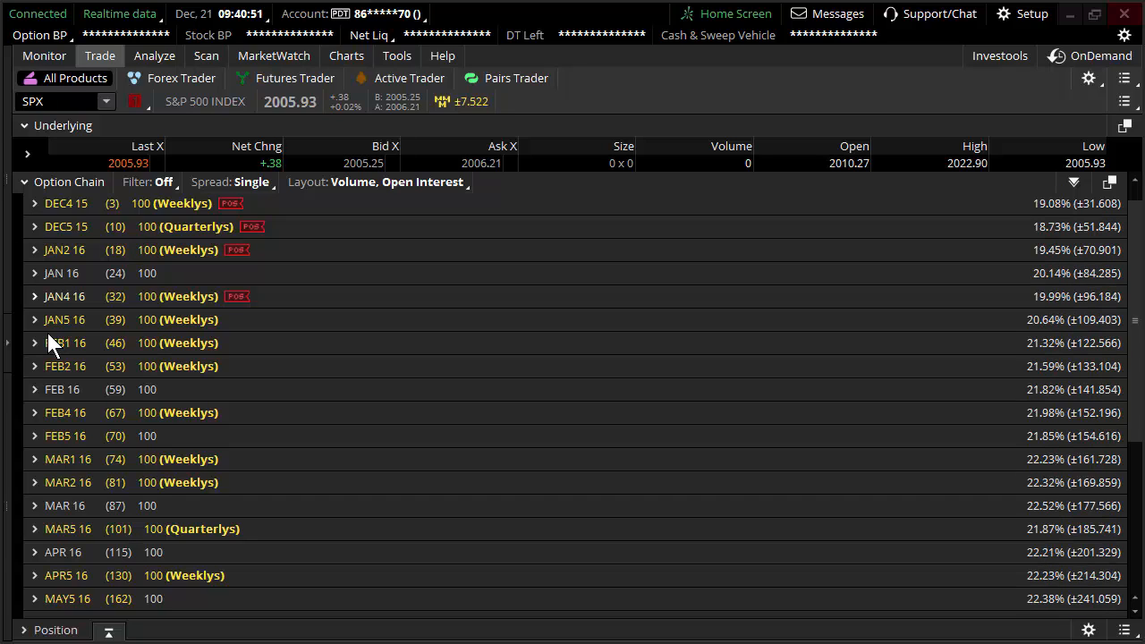
mouse_move(231, 318)
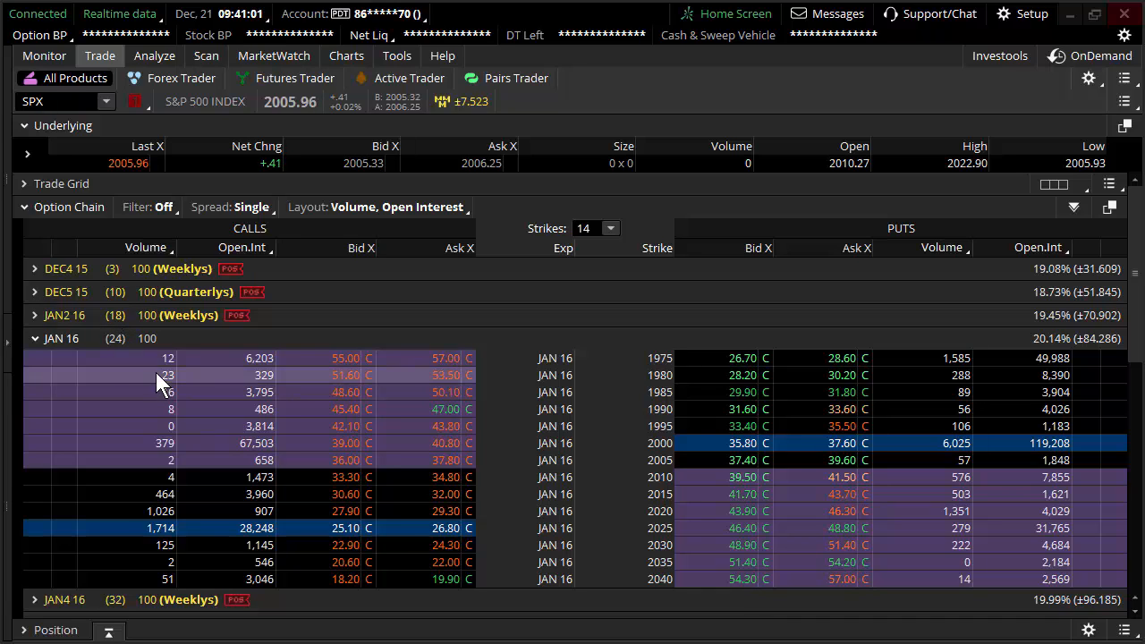
mouse_move(174, 322)
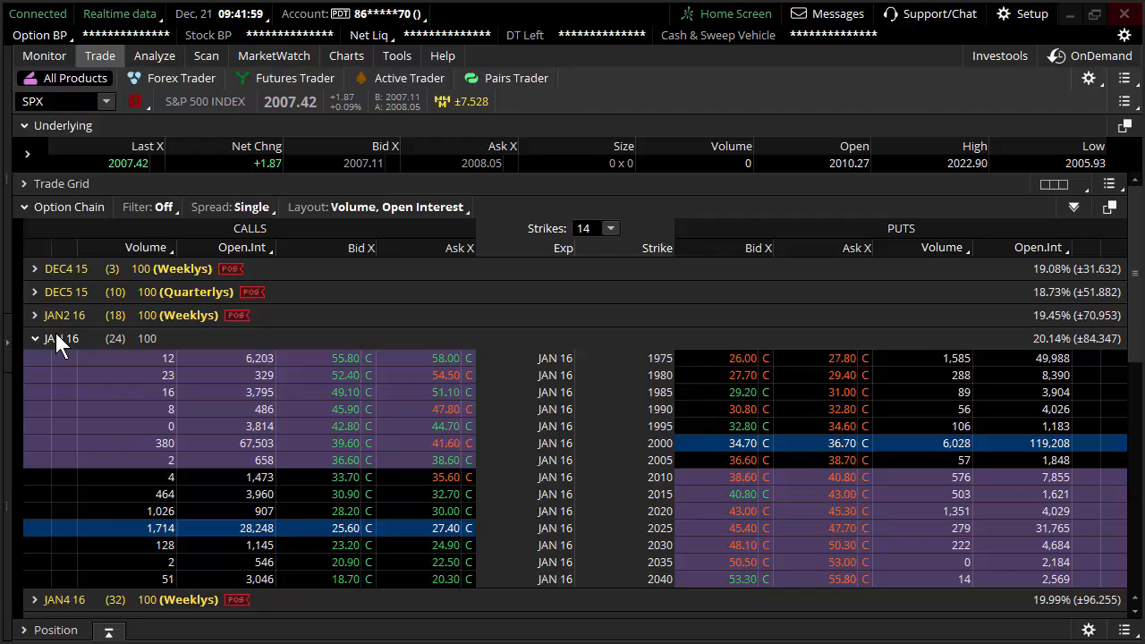
Collapse the JAN 16 monthly expiration.
click(34, 315)
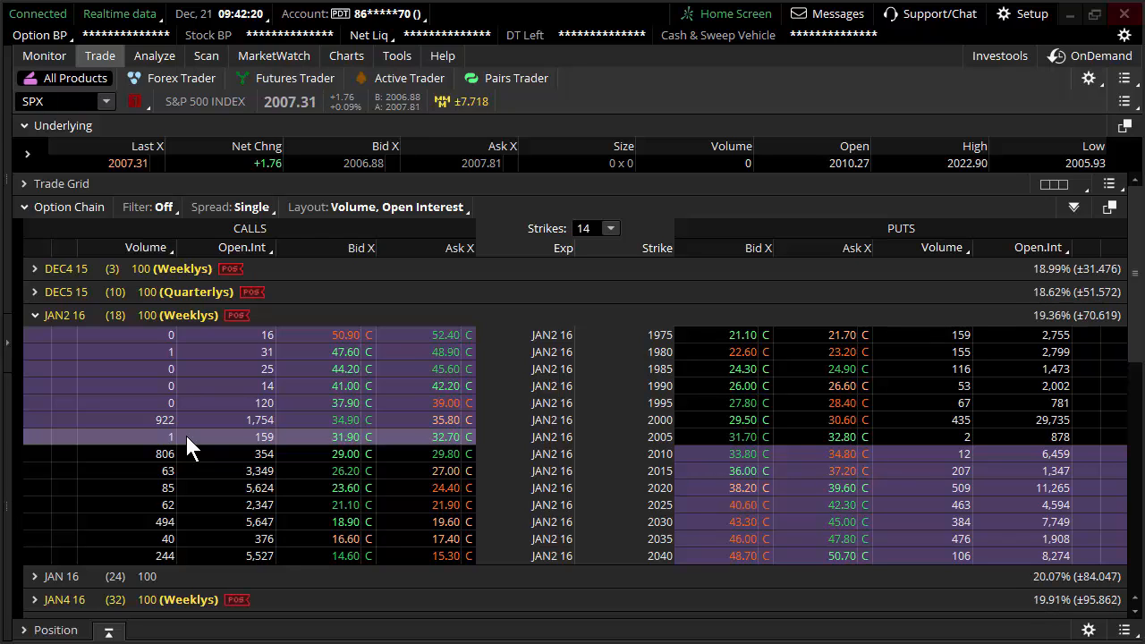
mouse_move(241, 479)
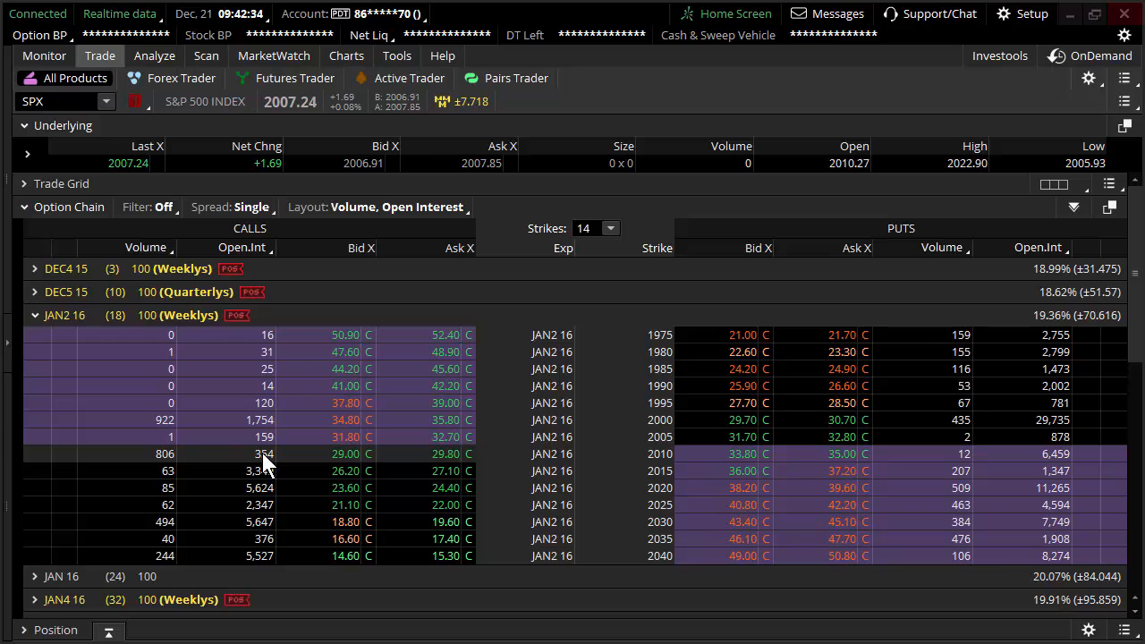
Select the 2010 strike of the JAN2 16 weekly expiration.
click(34, 269)
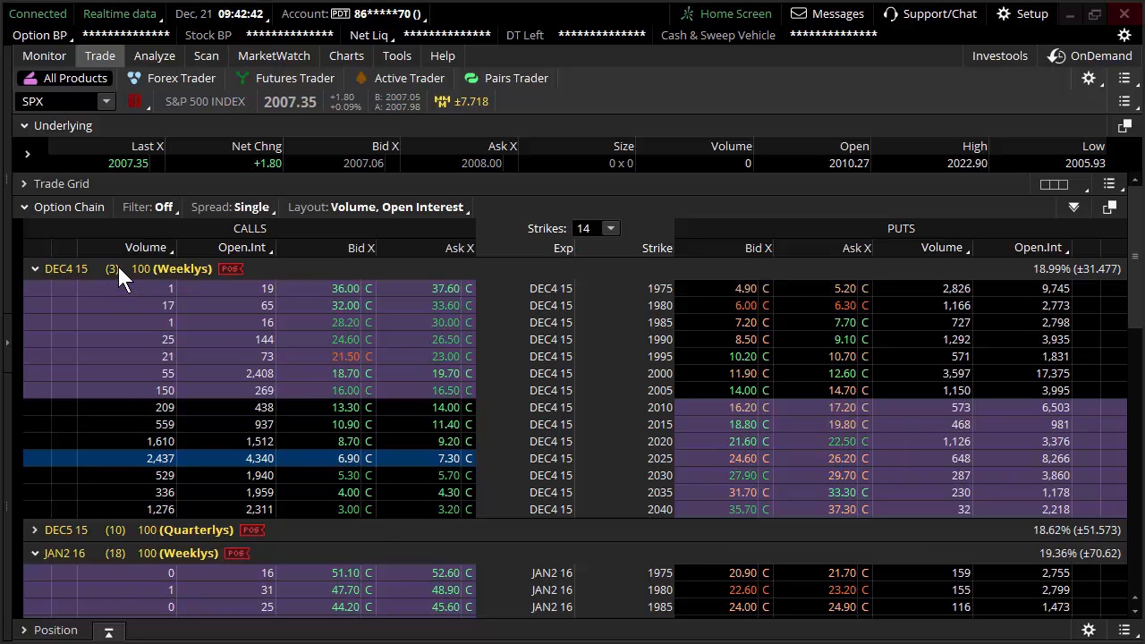
mouse_move(121, 278)
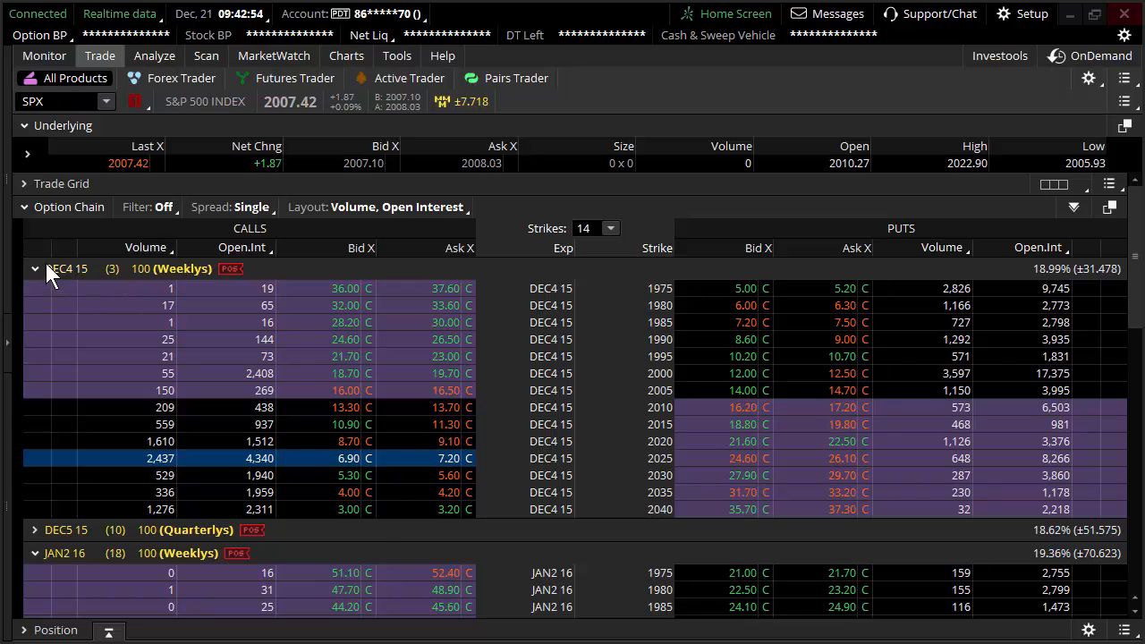
Collapse the DEC4 15 weekly expiration so only the JAN2 16 strikes (1975–2040) remain open.
click(35, 269)
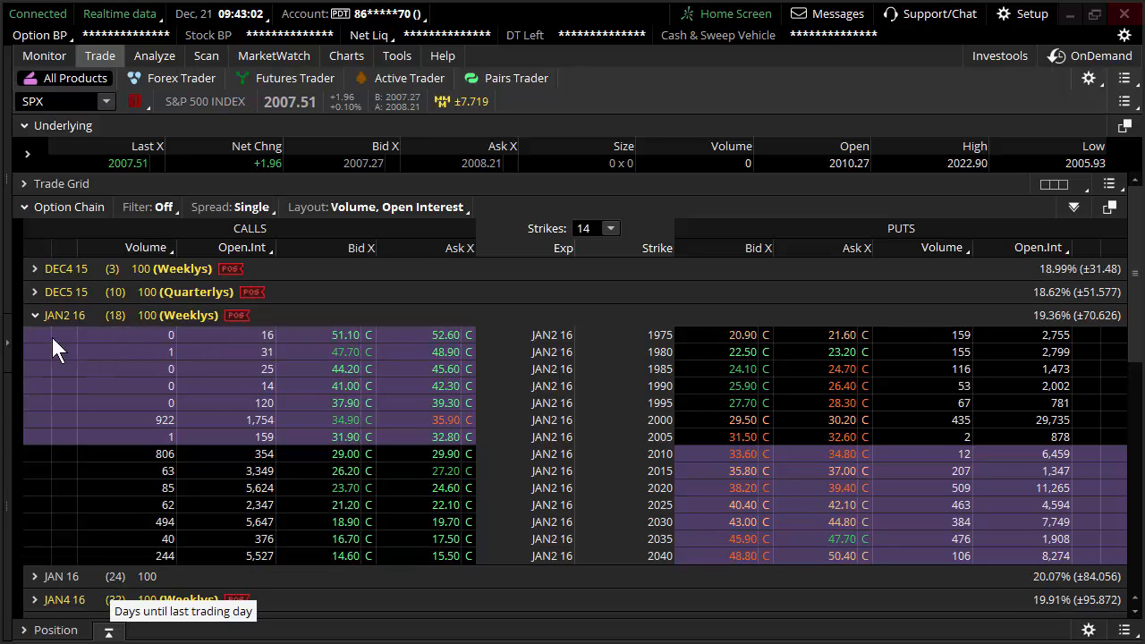
click(34, 315)
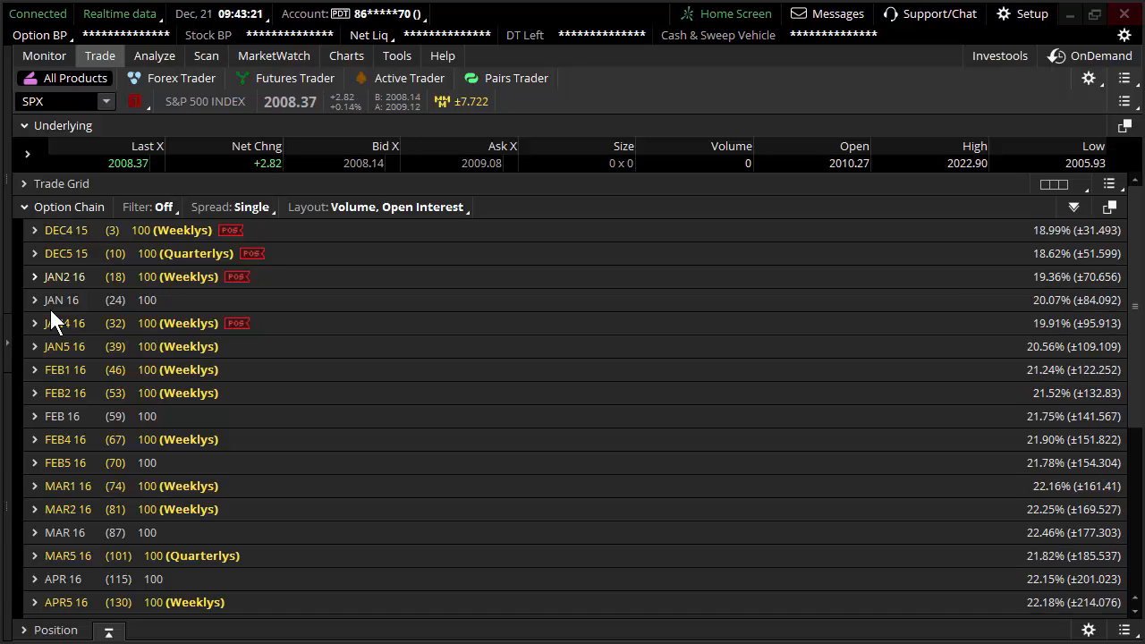
mouse_move(107, 349)
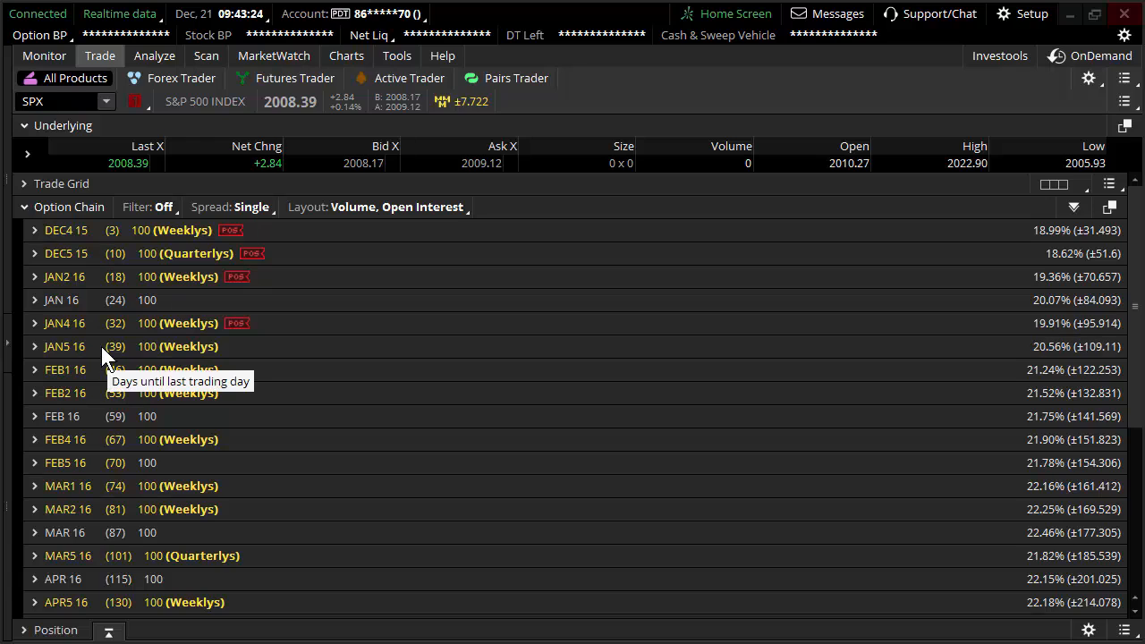
mouse_move(146, 299)
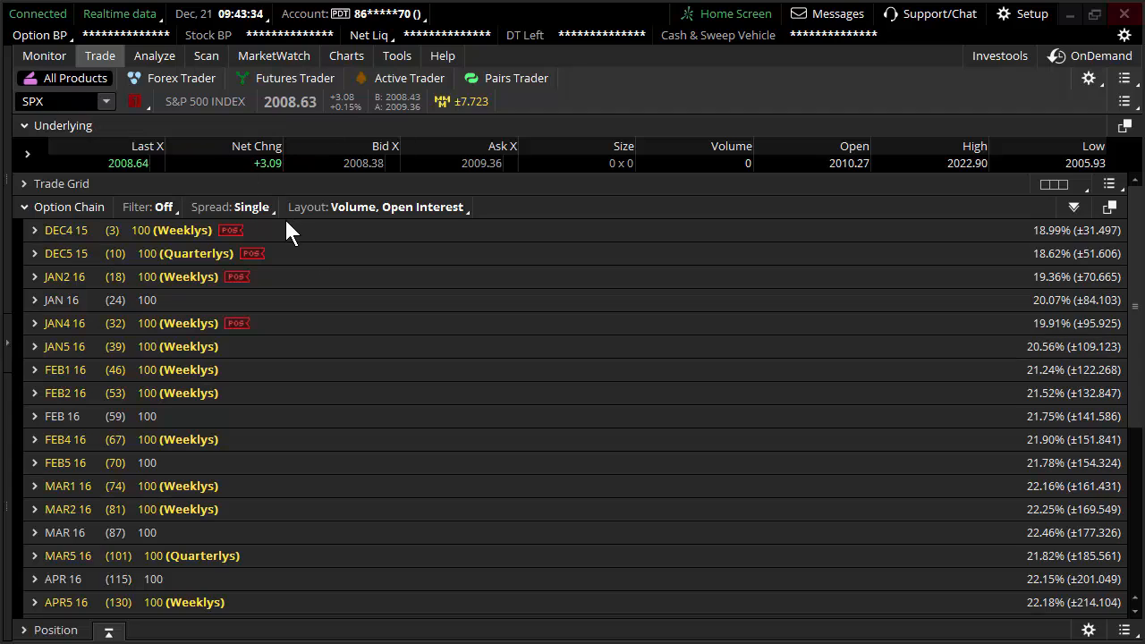
mouse_move(357, 373)
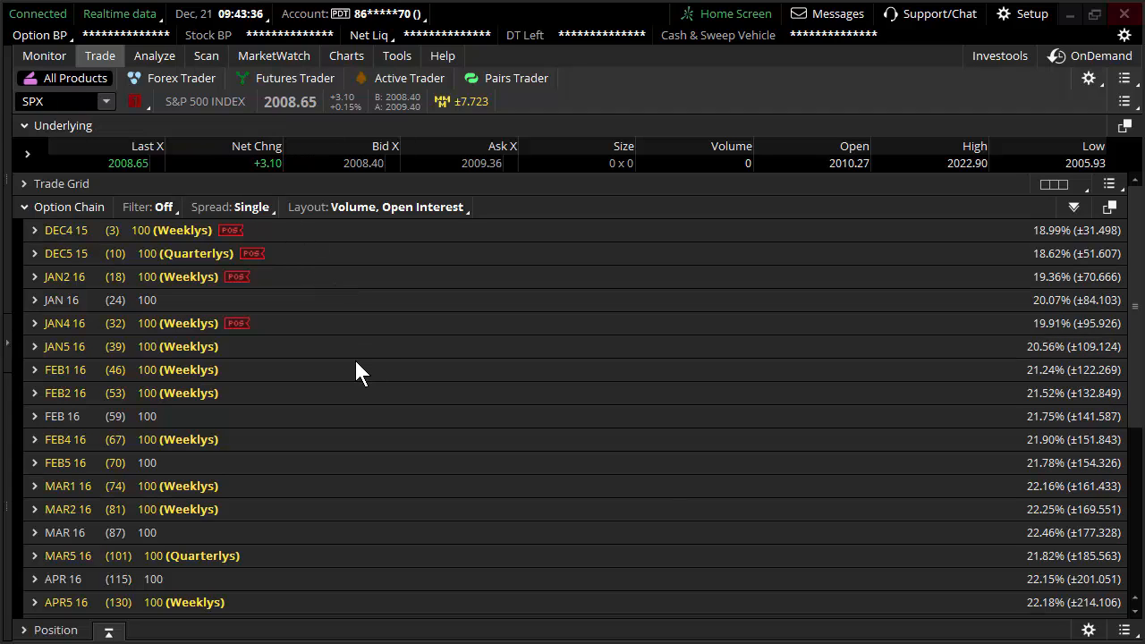